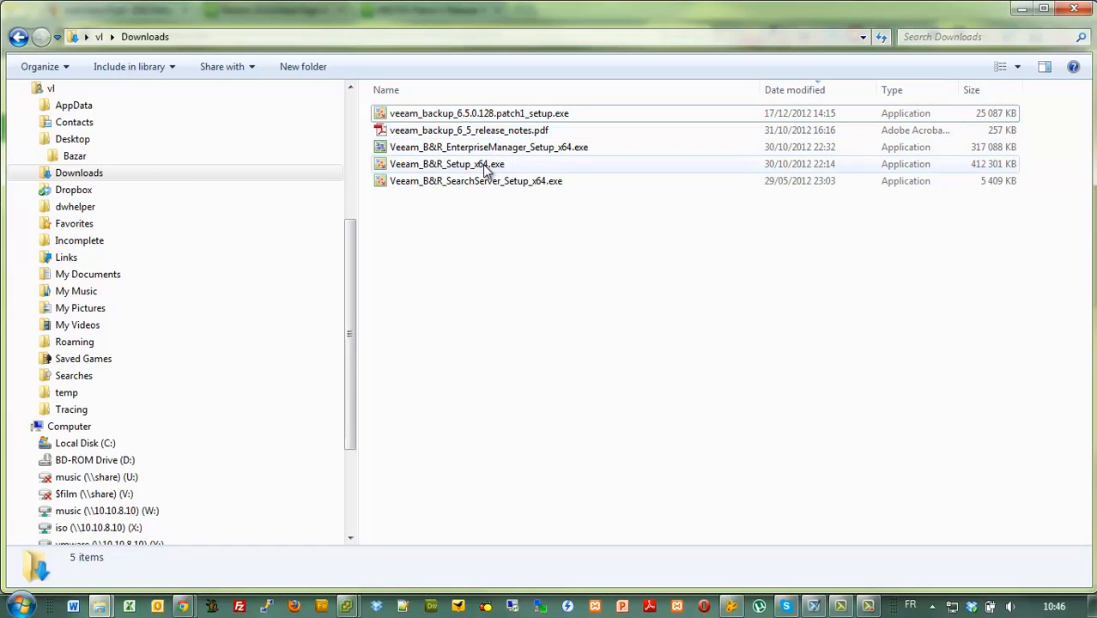
- Launch Veeam_B&R_Setup_x64.exe from Downloads and agree to install the Visual C++ prerequisite
click(446, 165)
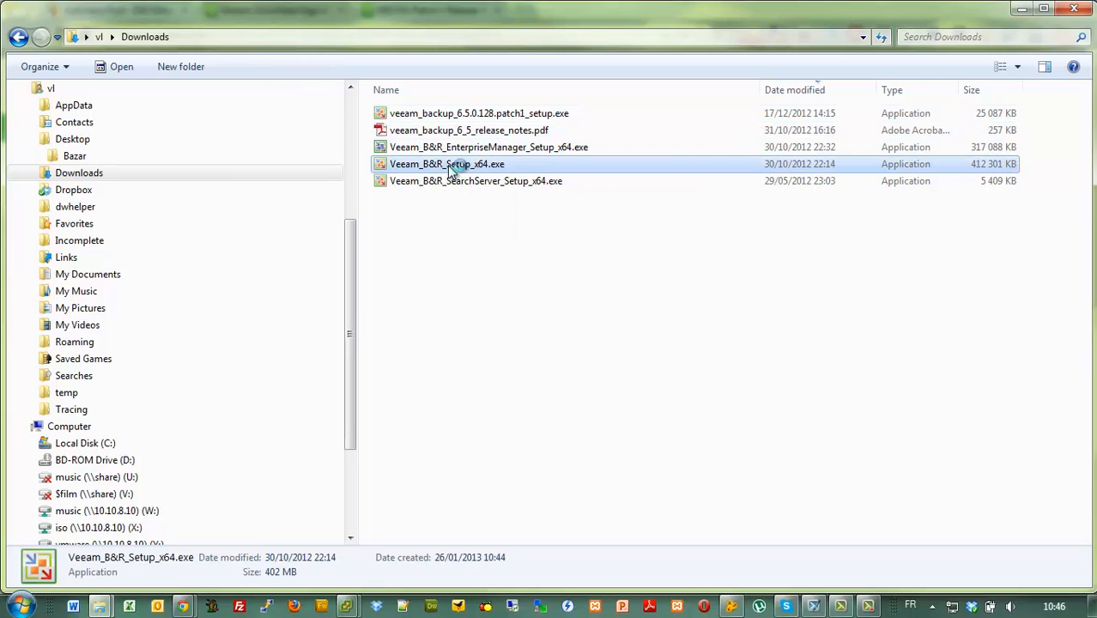
double_click(446, 165)
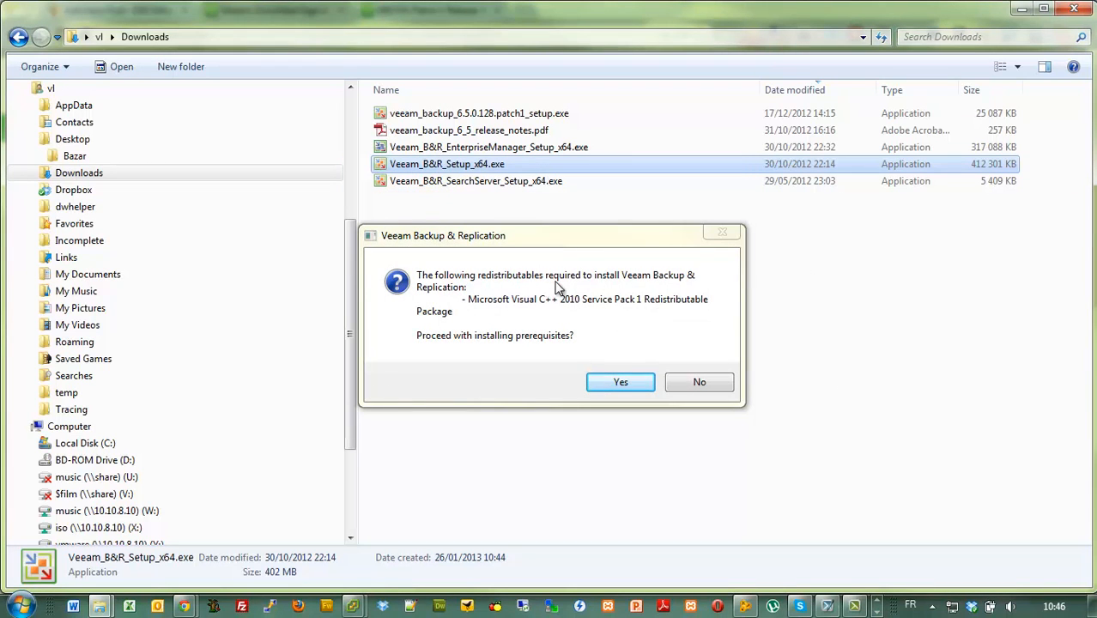
mouse_move(481, 352)
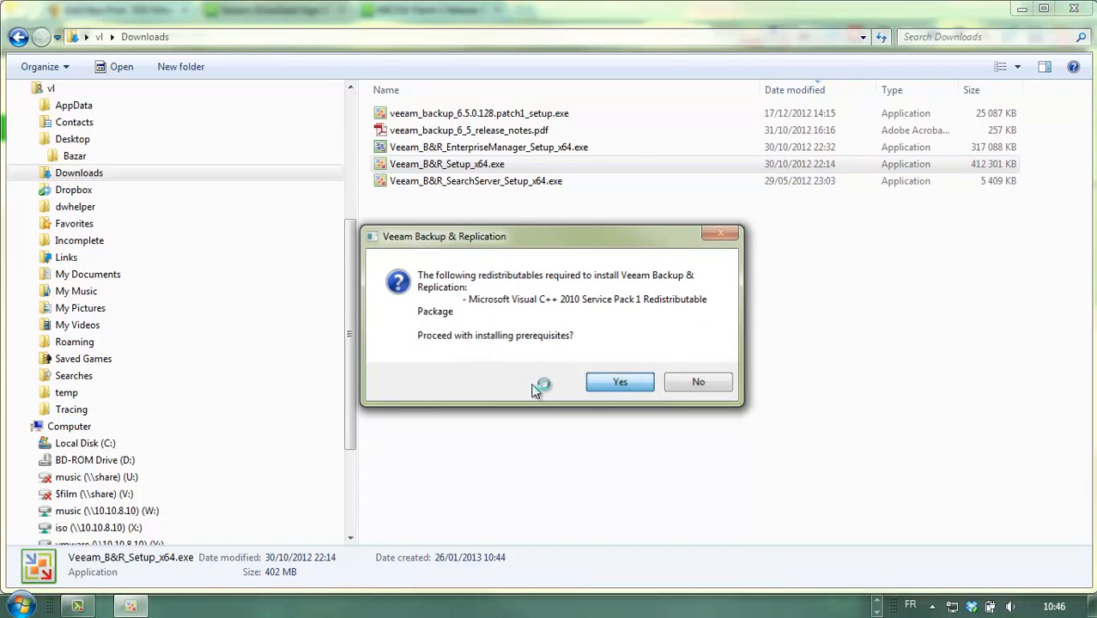
click(620, 381)
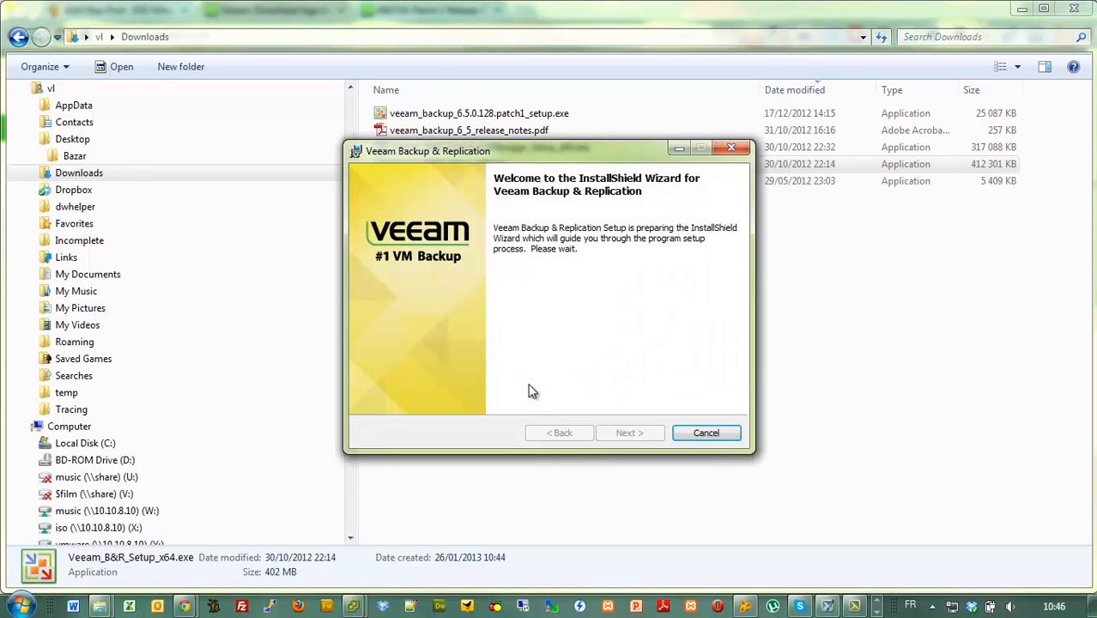
mouse_move(581, 456)
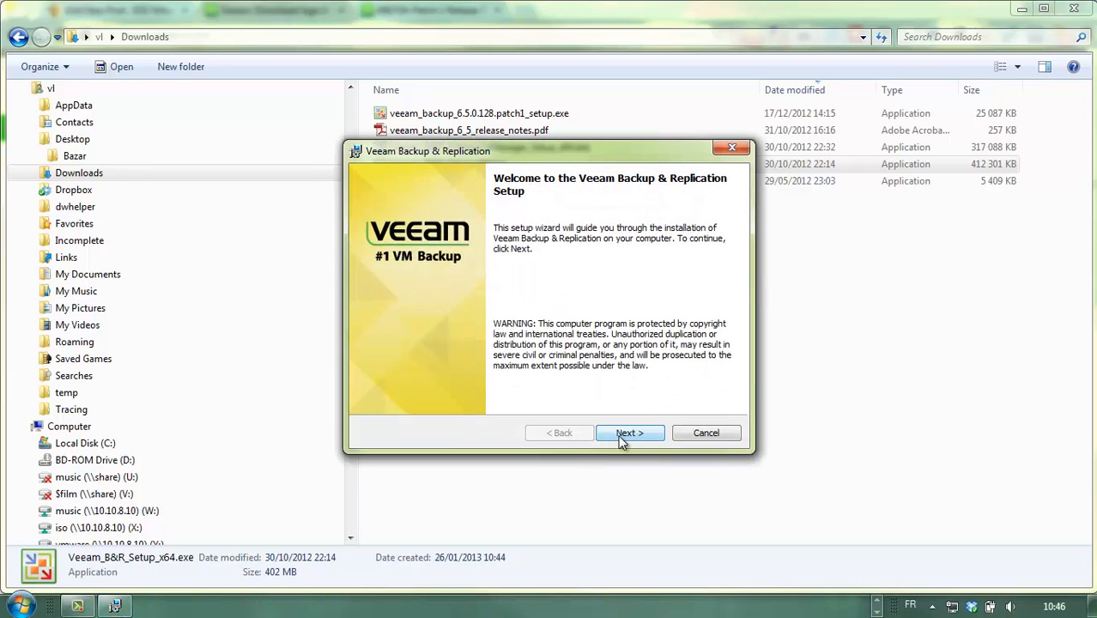
- Accept the licence agreement and continue in Free Edition without a licence file
click(628, 433)
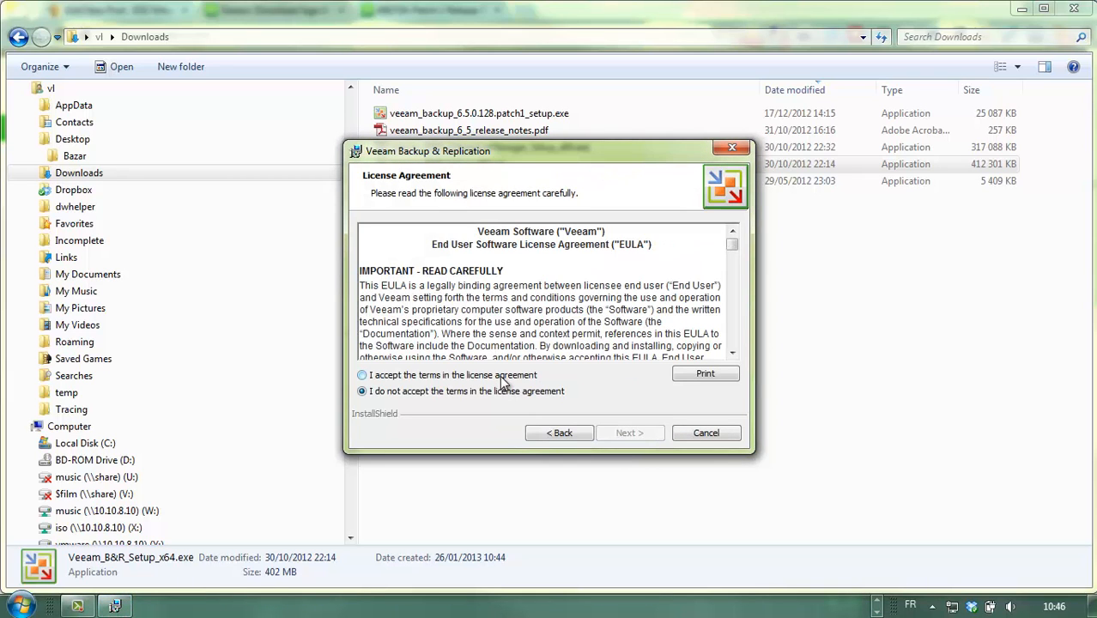
click(360, 374)
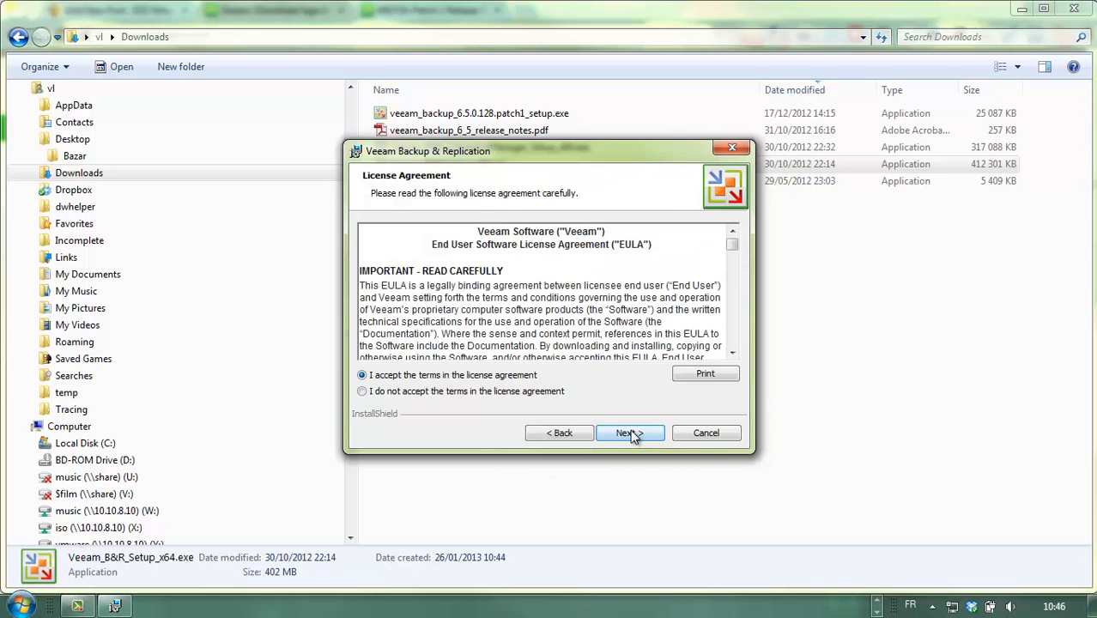
click(628, 433)
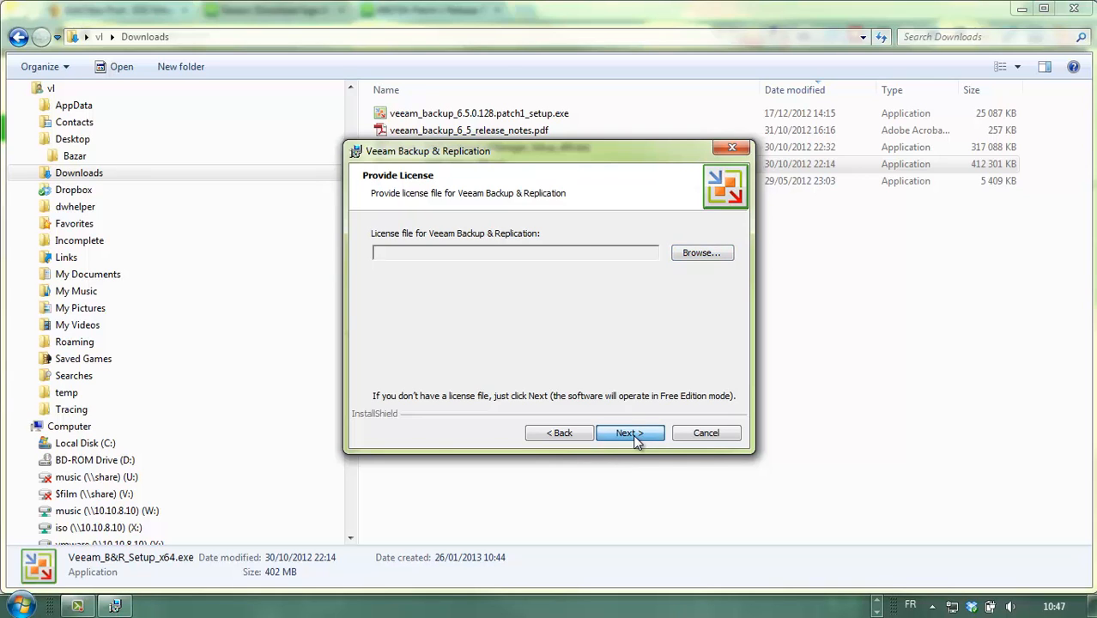
click(629, 433)
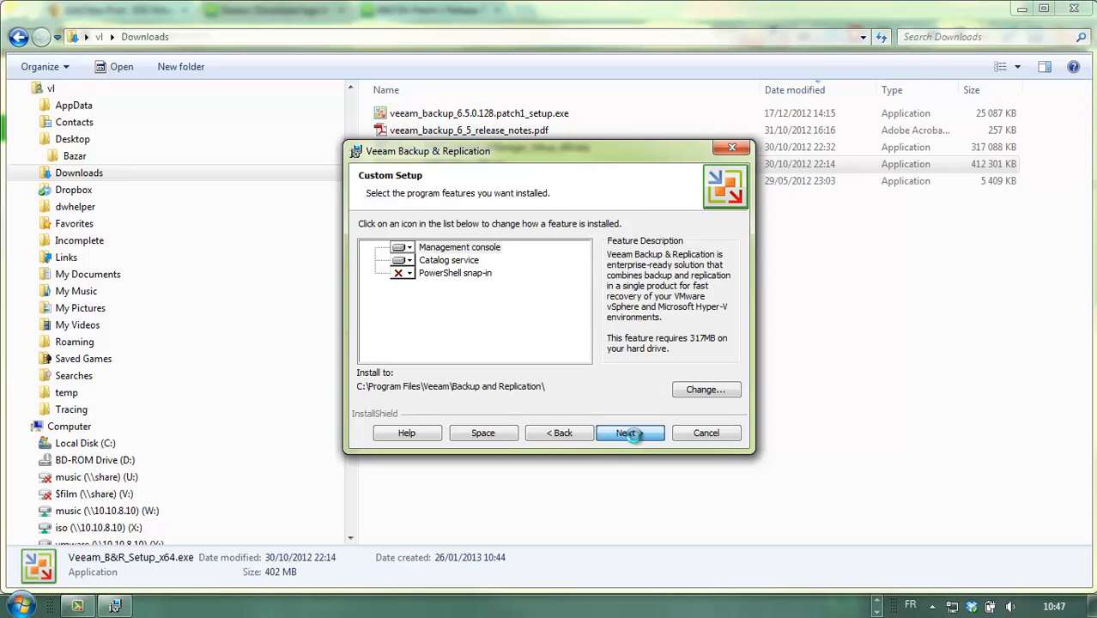
- Keep default features, a new SQL instance, the service account and default catalog folders
click(628, 433)
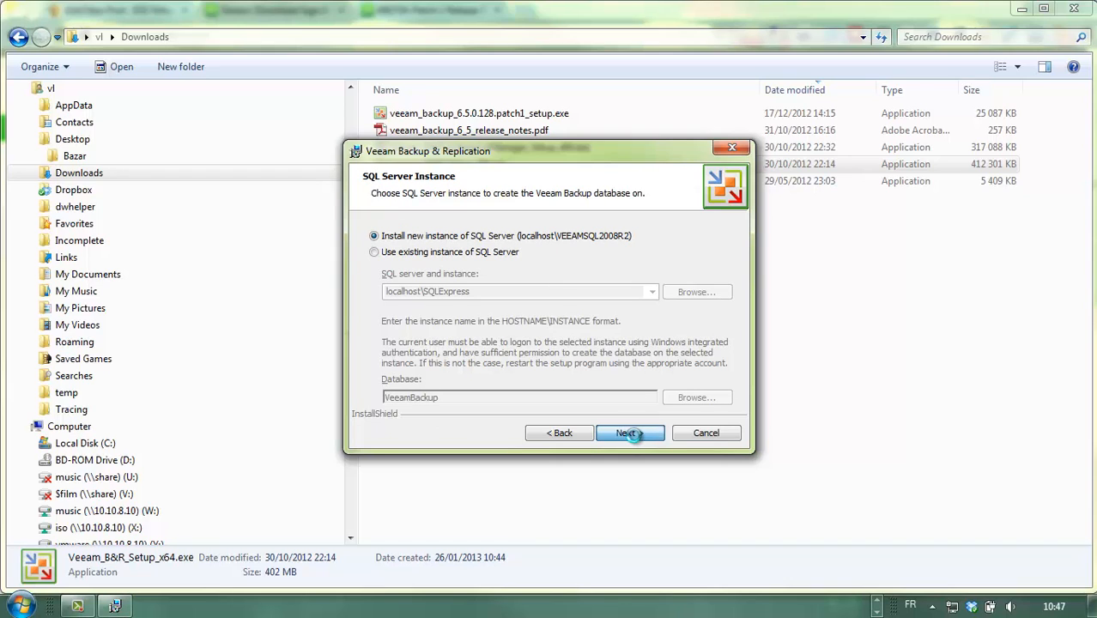
click(625, 432)
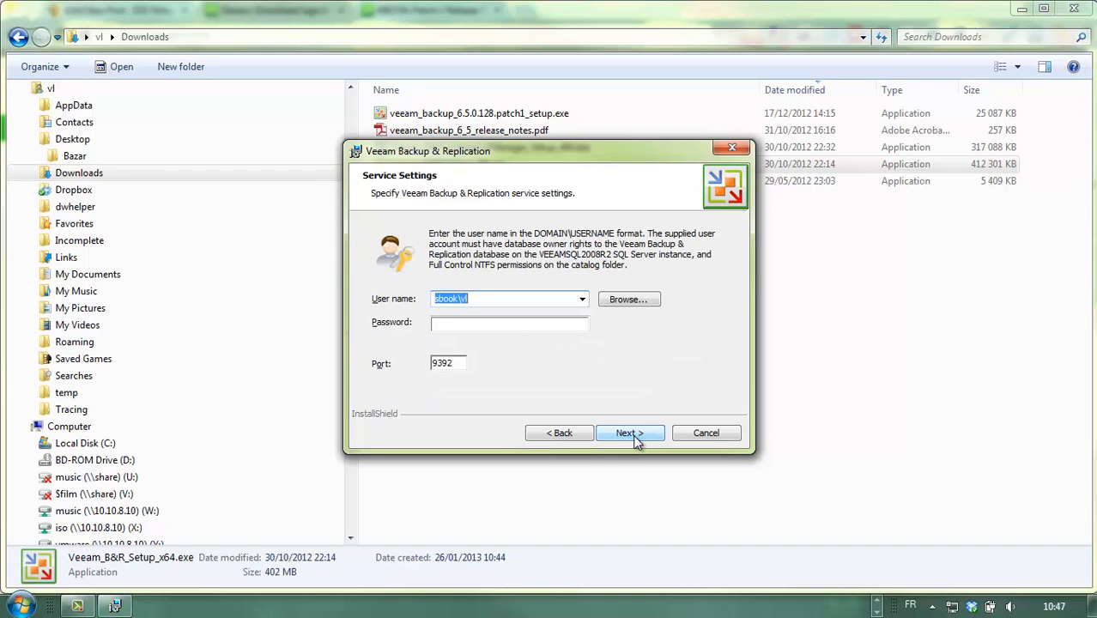
mouse_move(616, 419)
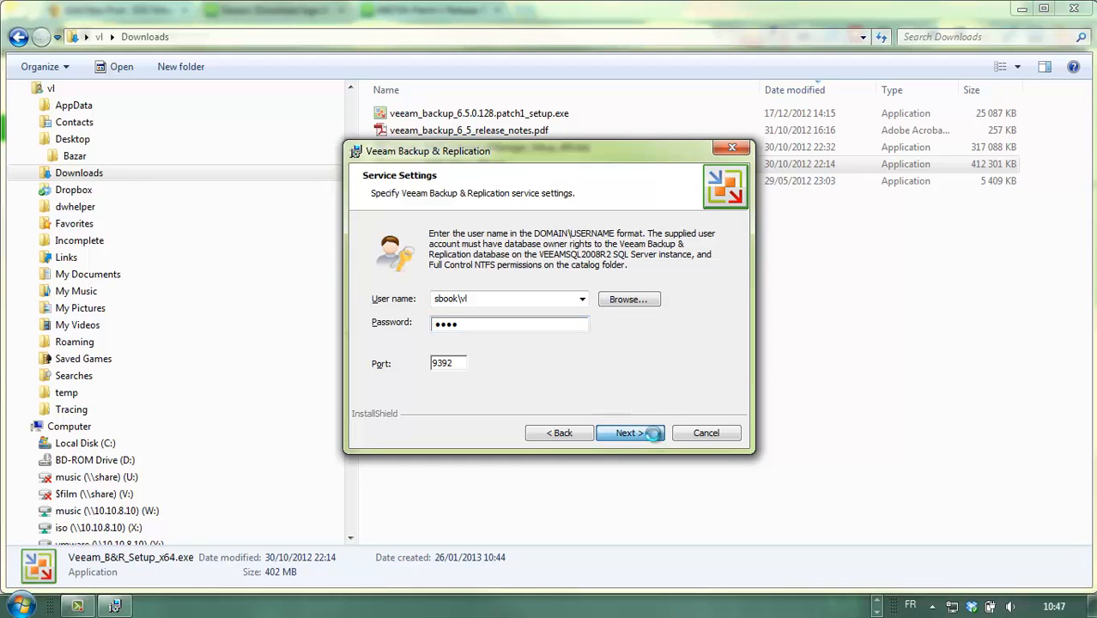
click(628, 433)
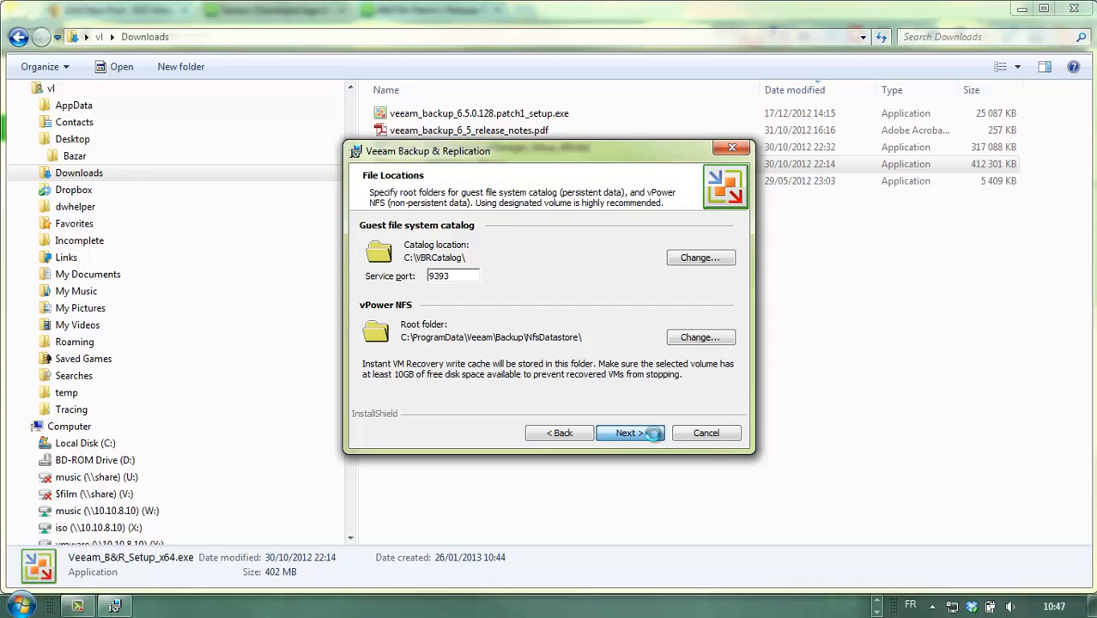
click(628, 433)
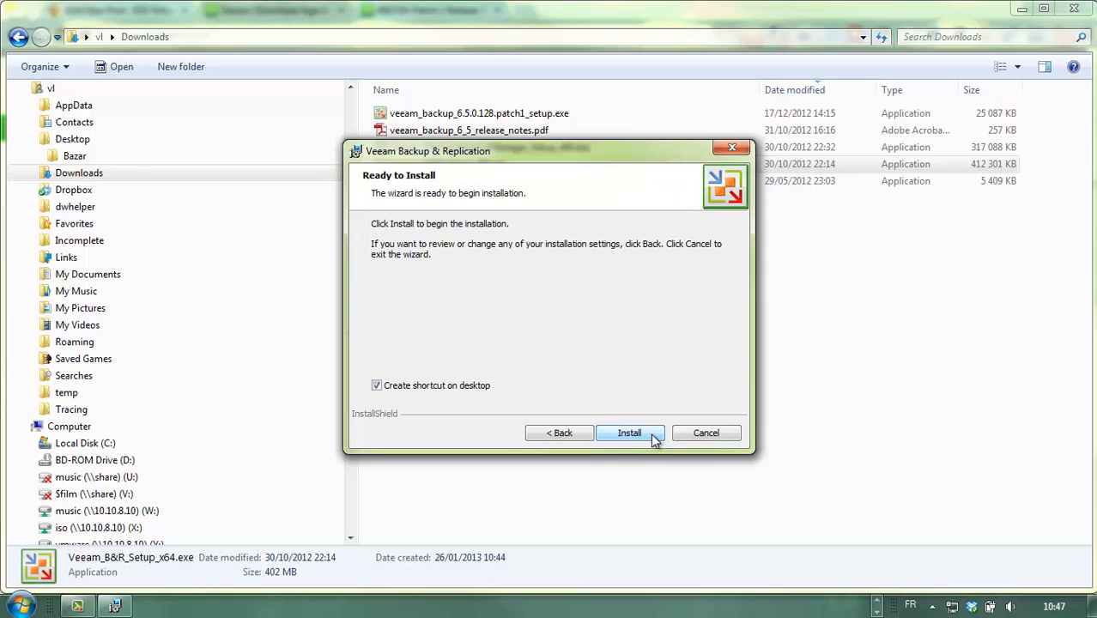
- Run the Veeam Backup & Replication installation to completion and finish the wizard
click(628, 432)
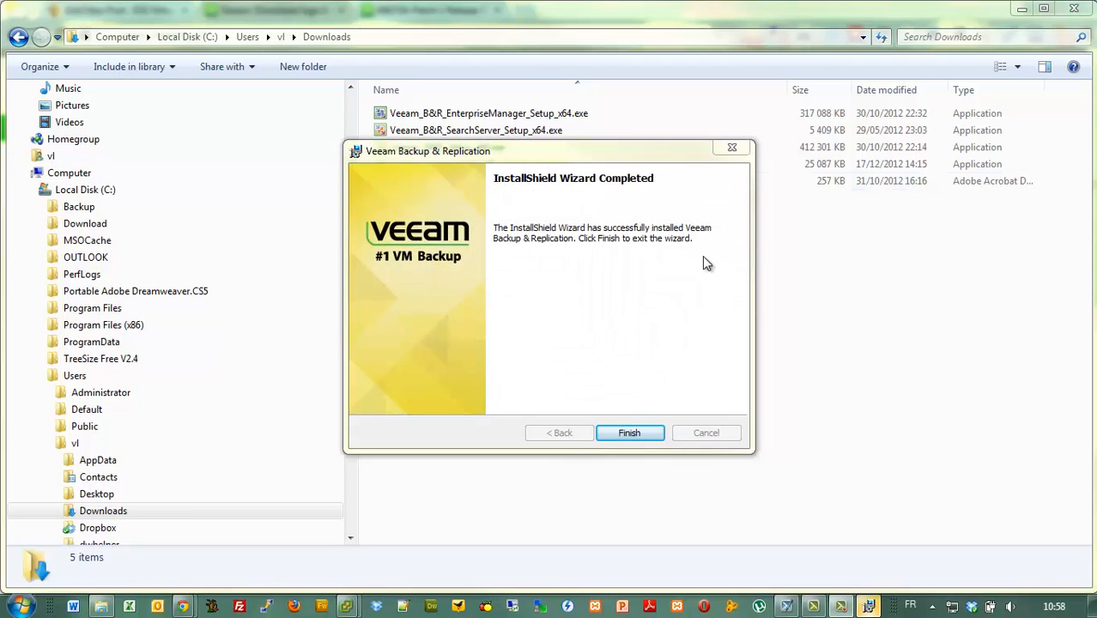
click(628, 433)
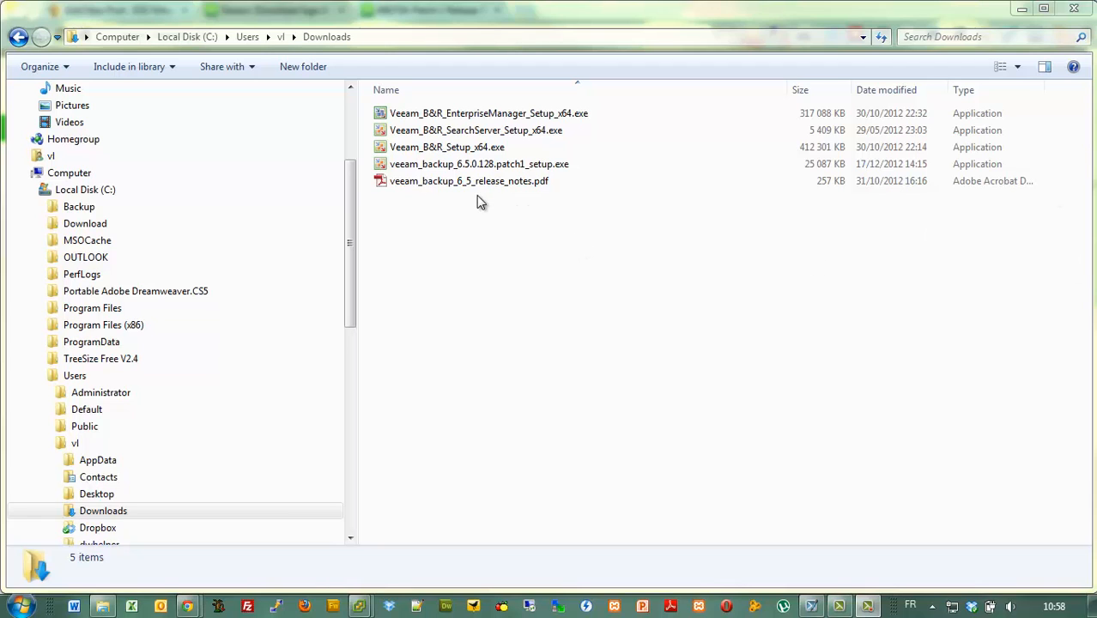
- Apply the 6.5 Cumulative Patch 1 from its setup exe and finish the wizard
double_click(477, 165)
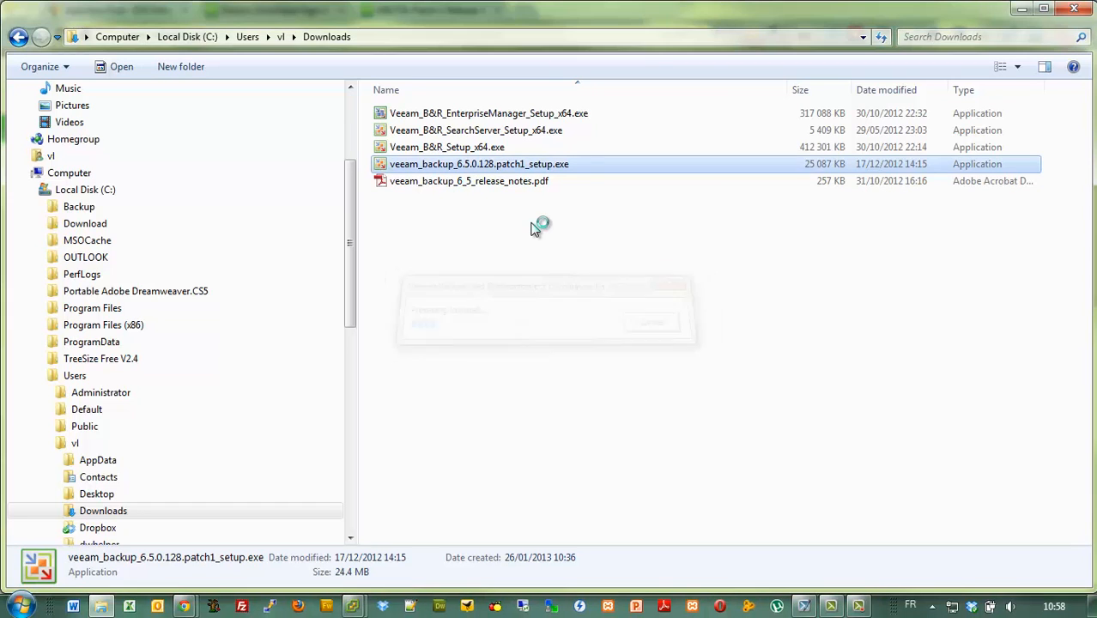
double_click(477, 164)
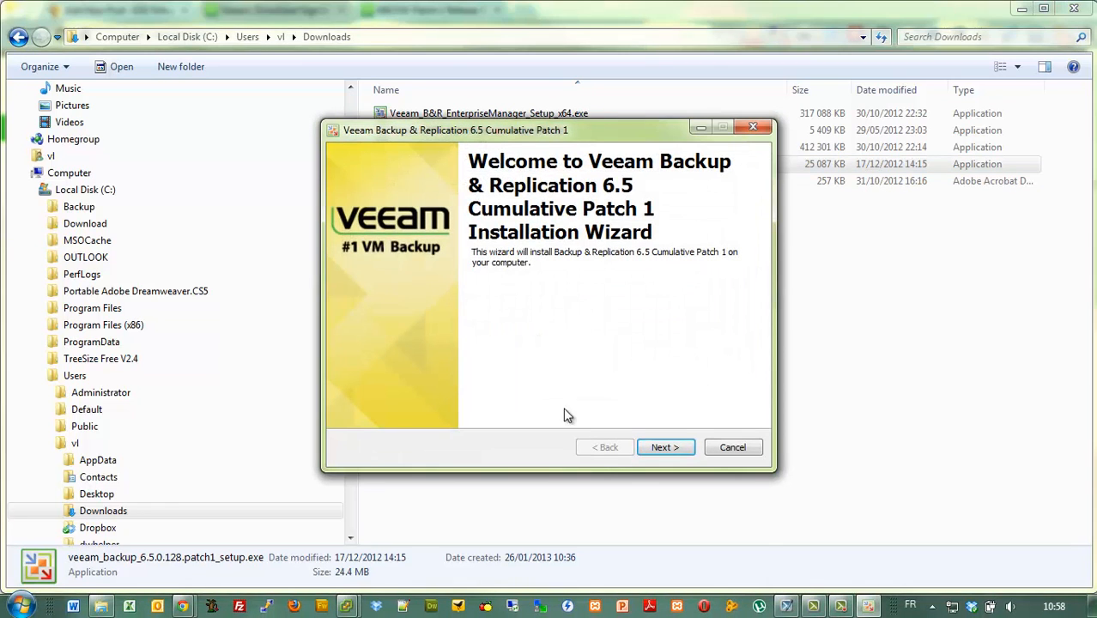
click(666, 446)
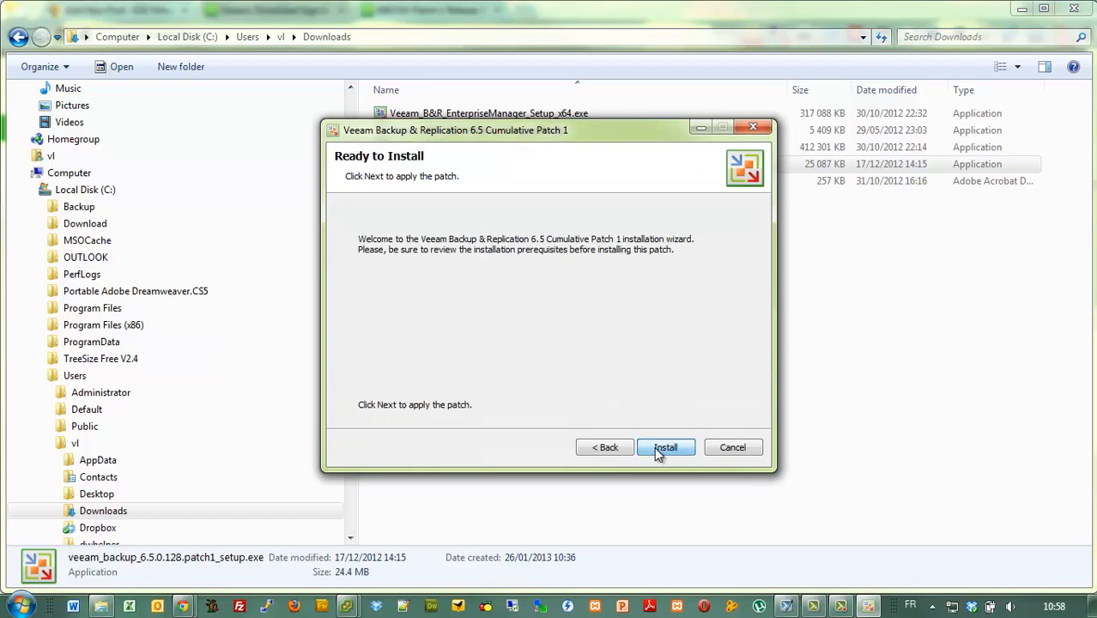
click(666, 446)
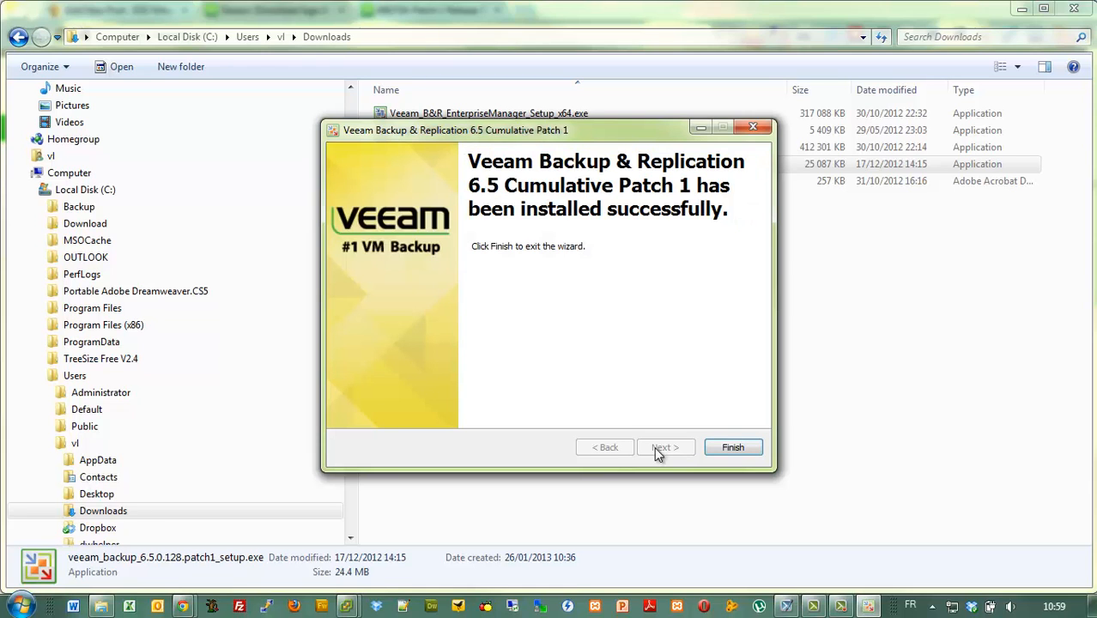
click(731, 446)
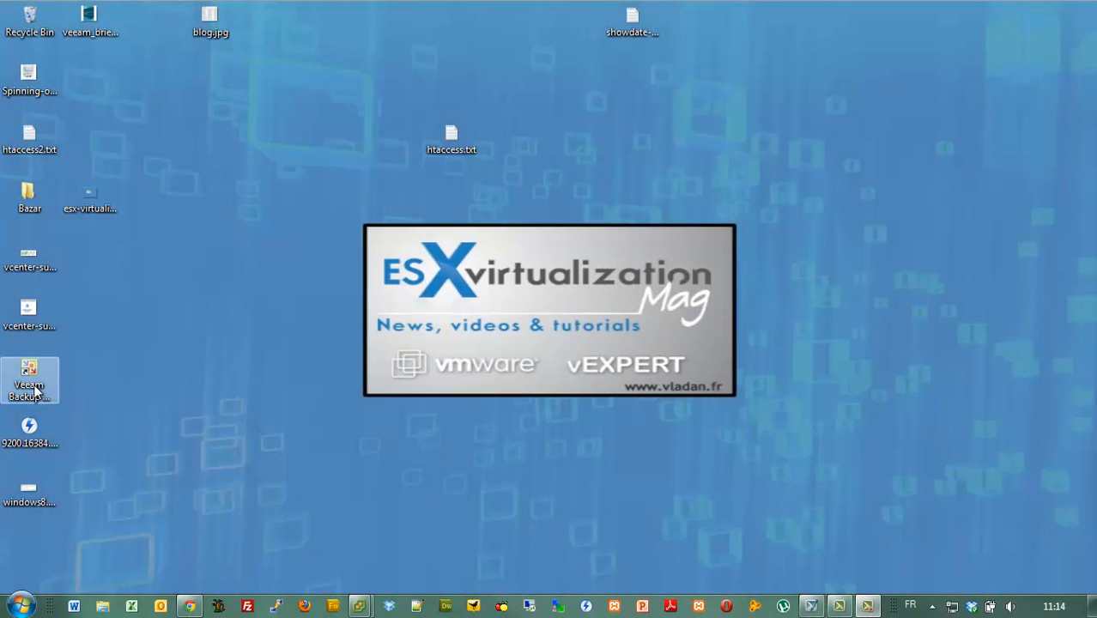
- Start the Veeam console from the desktop and show the empty VMware vSphere servers list
double_click(30, 381)
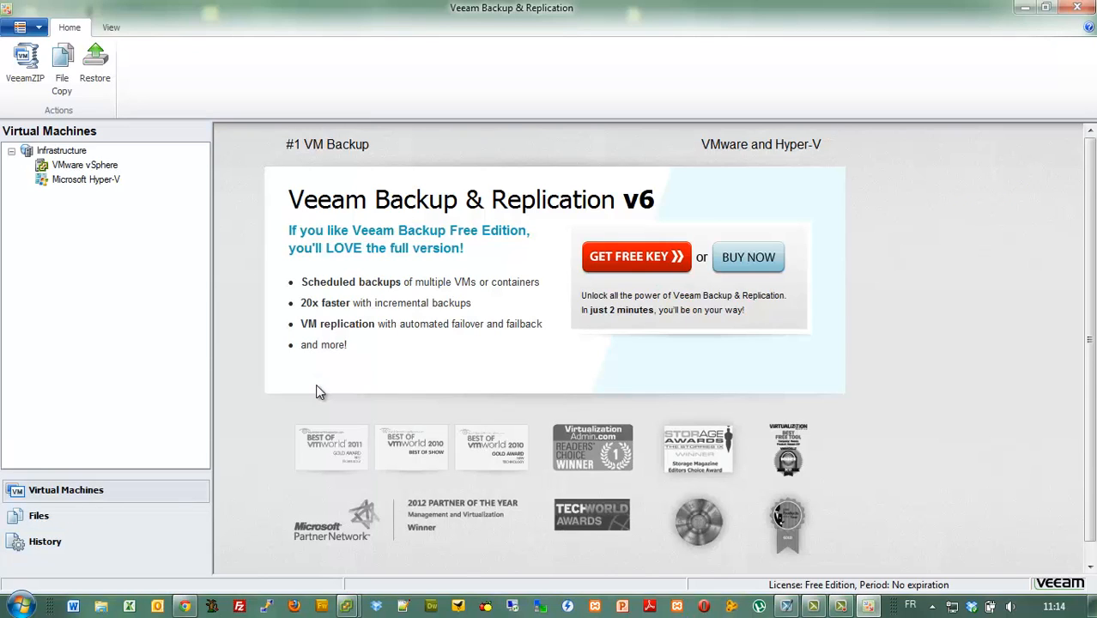
mouse_move(78, 95)
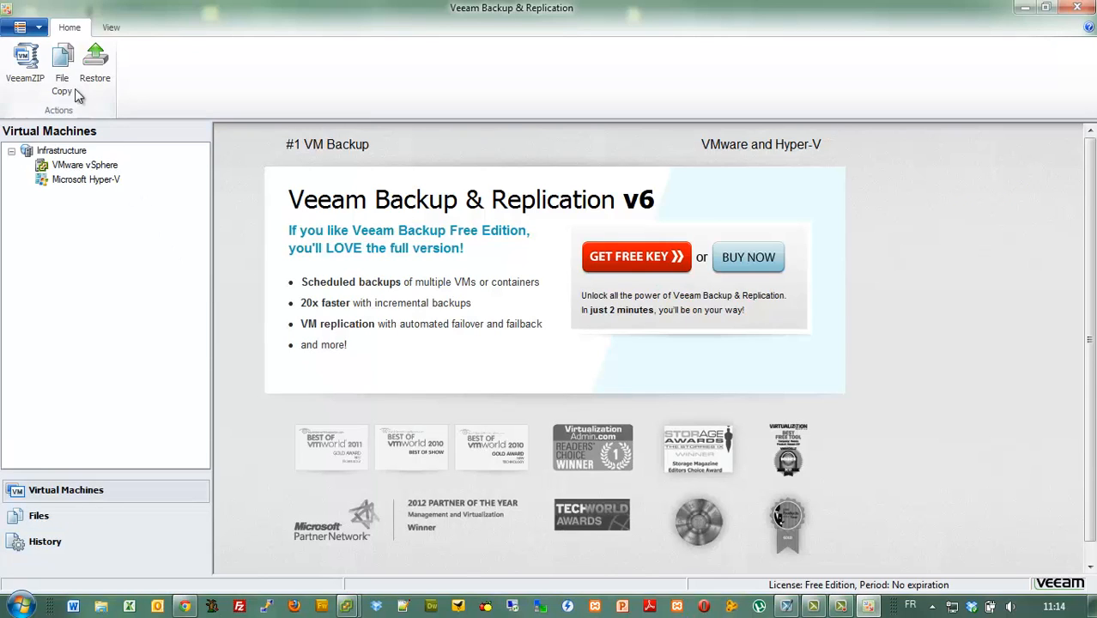
click(38, 27)
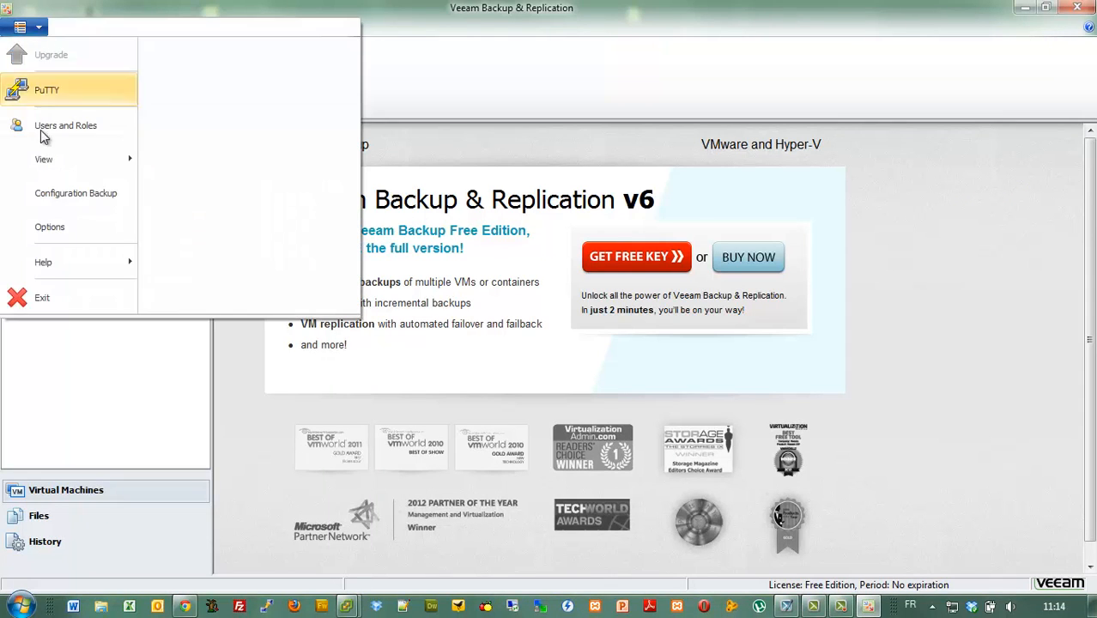
mouse_move(45, 158)
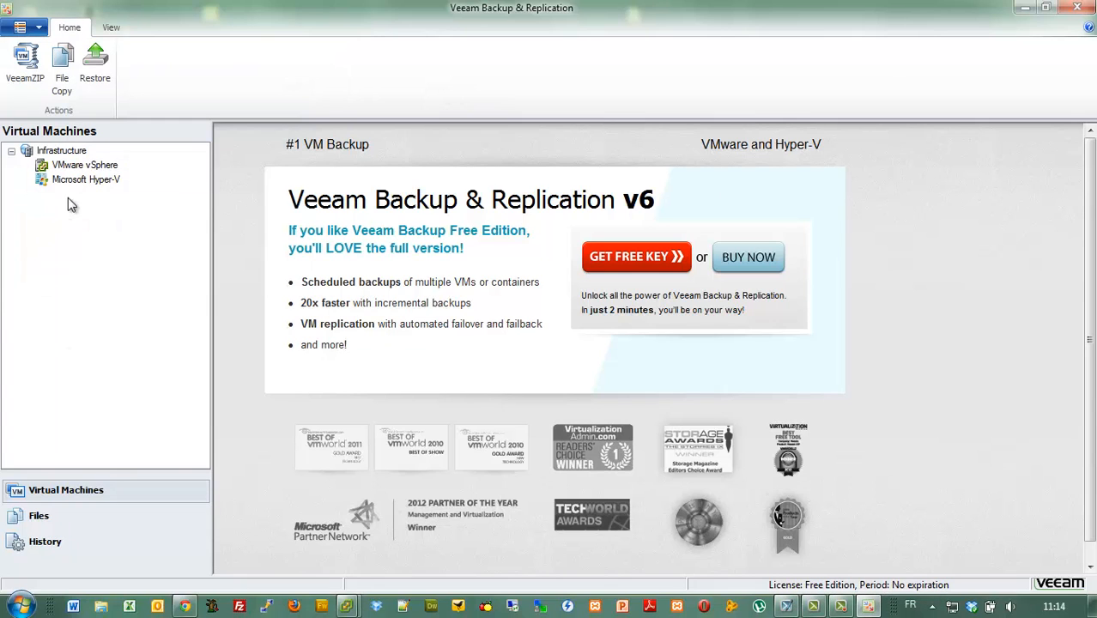
click(84, 164)
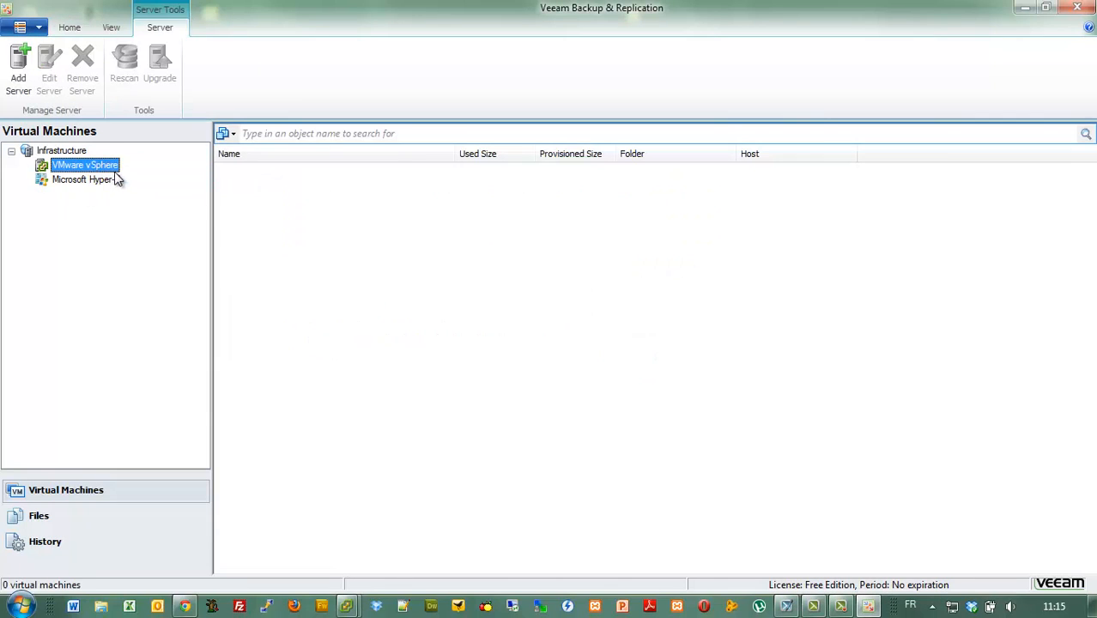
- Add ESXi host 10.10.5.11 with root credentials through the New VMware Server wizard
click(17, 65)
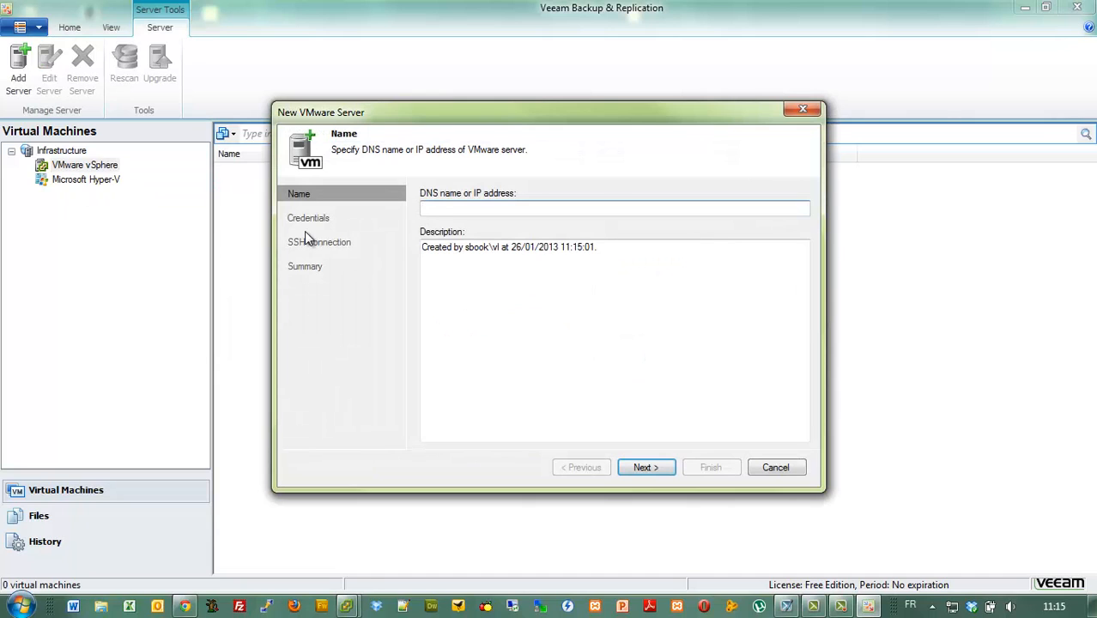
text(10.10.5.1)
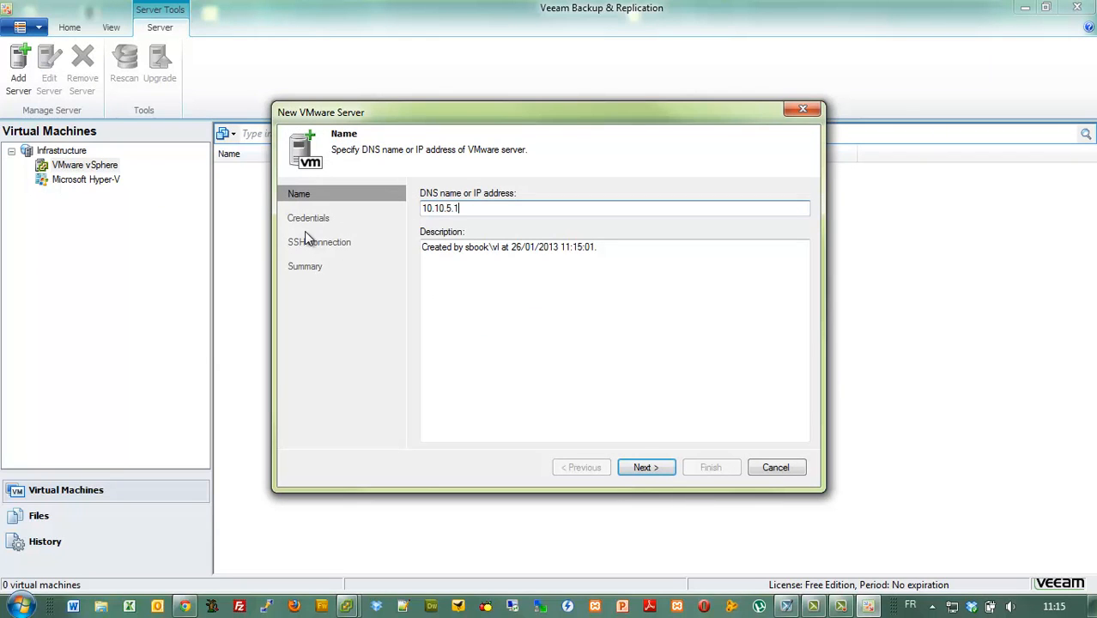
click(645, 467)
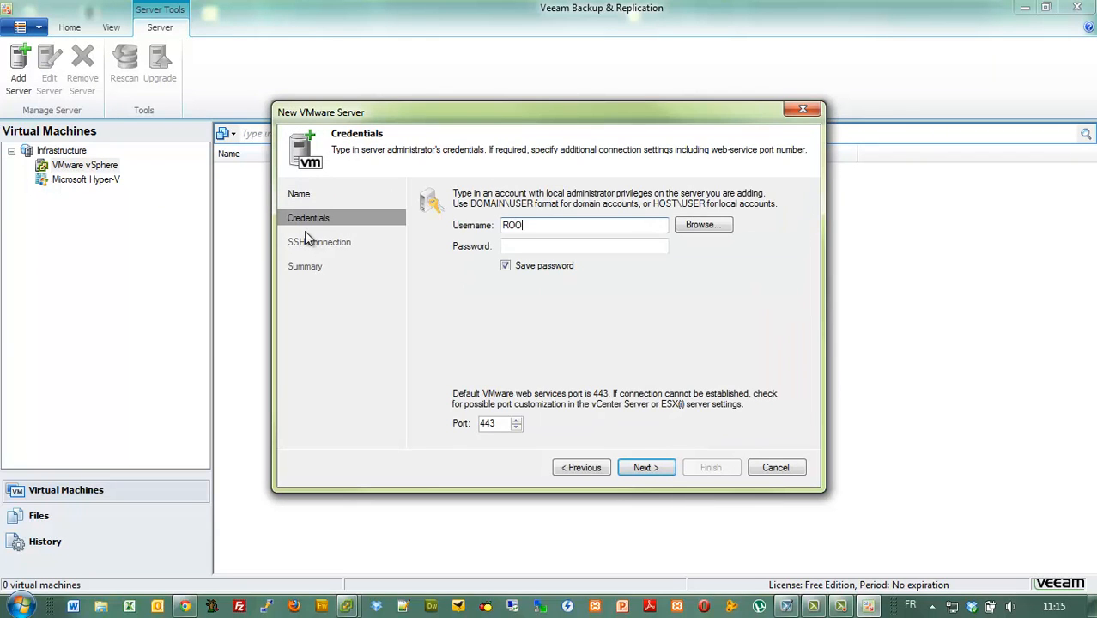
text(root)
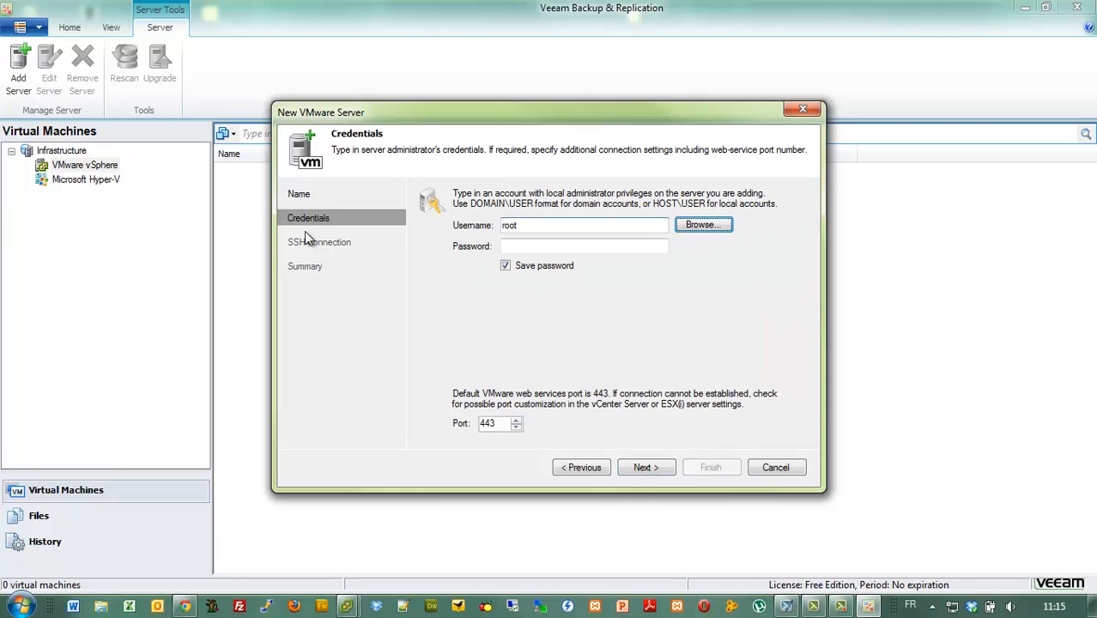
text(••)
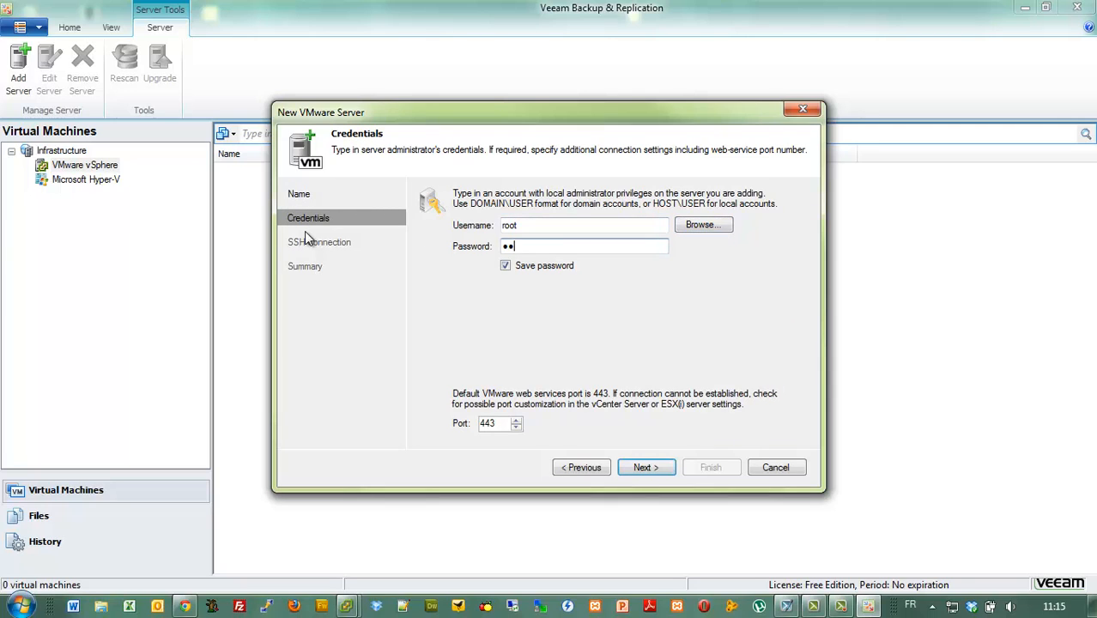
click(645, 467)
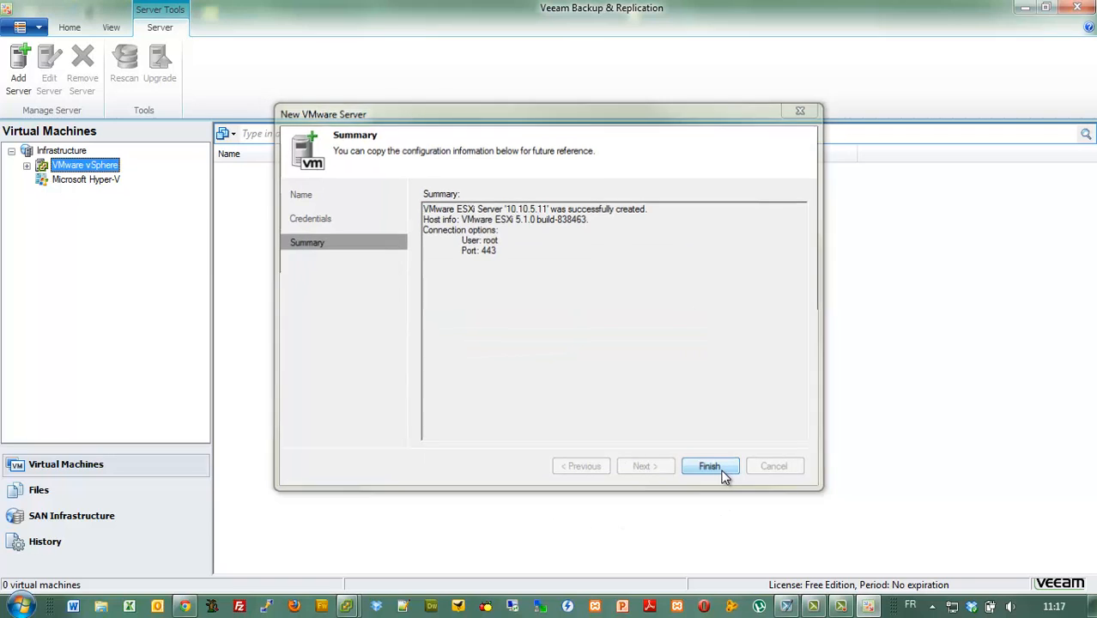
click(709, 467)
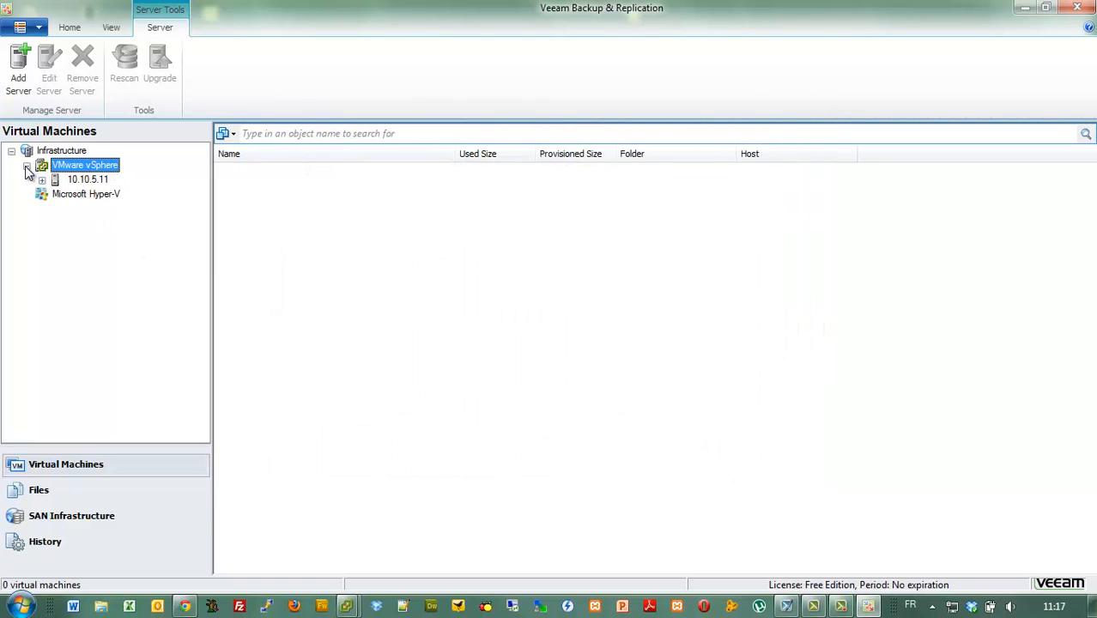
- Run a VeeamZIP full backup of the dc VM on 10.10.5.11 to C:\Backup and show job details
click(85, 178)
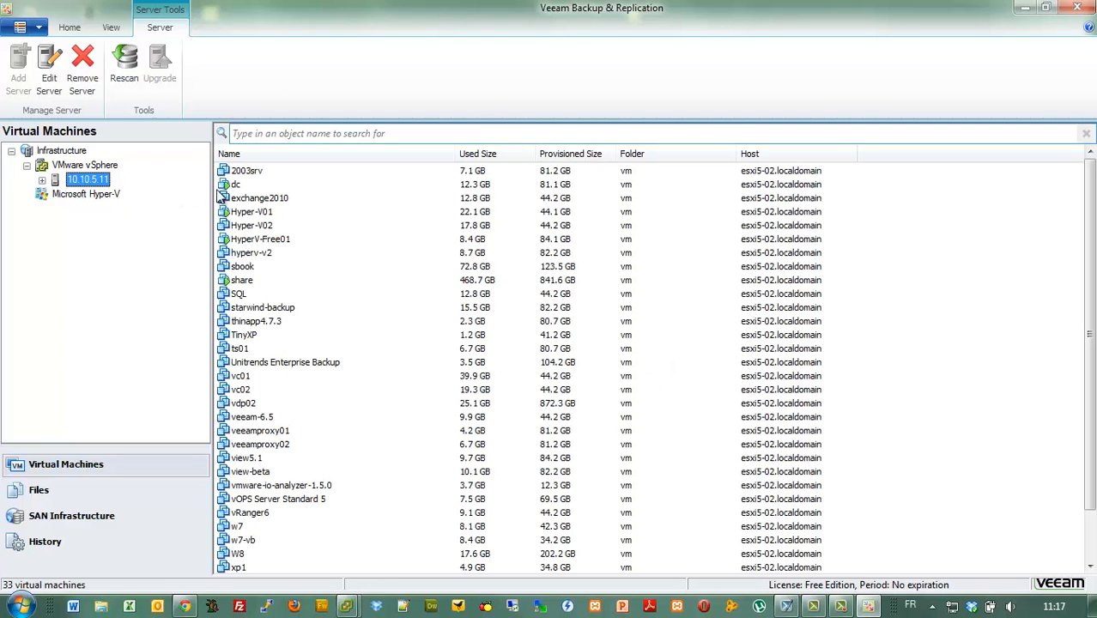
right_click(237, 183)
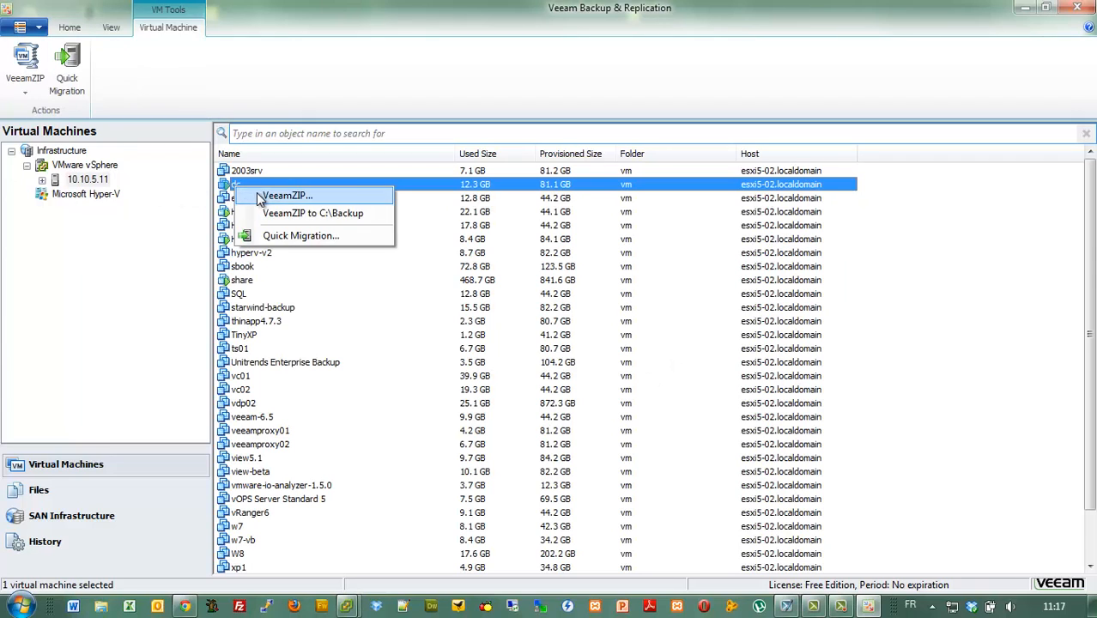
mouse_move(322, 213)
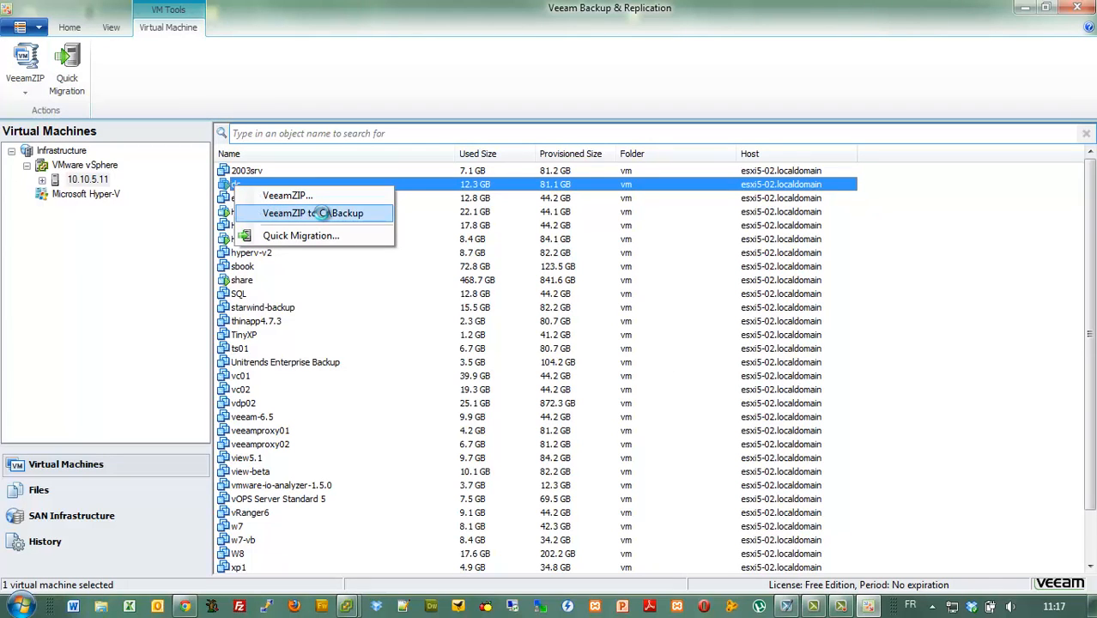
click(312, 212)
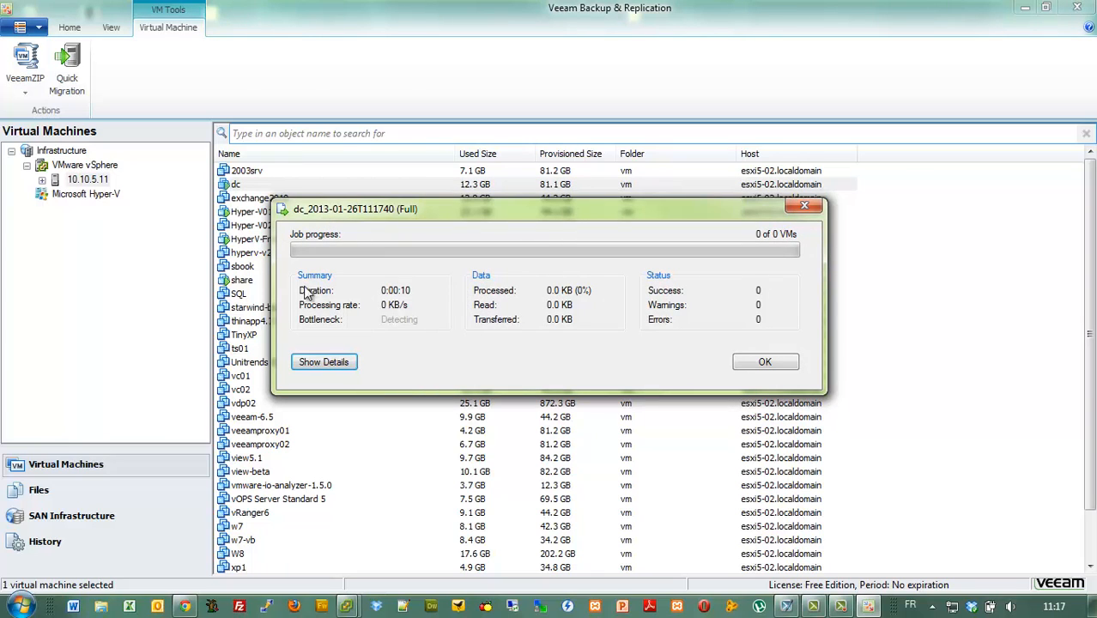
click(322, 360)
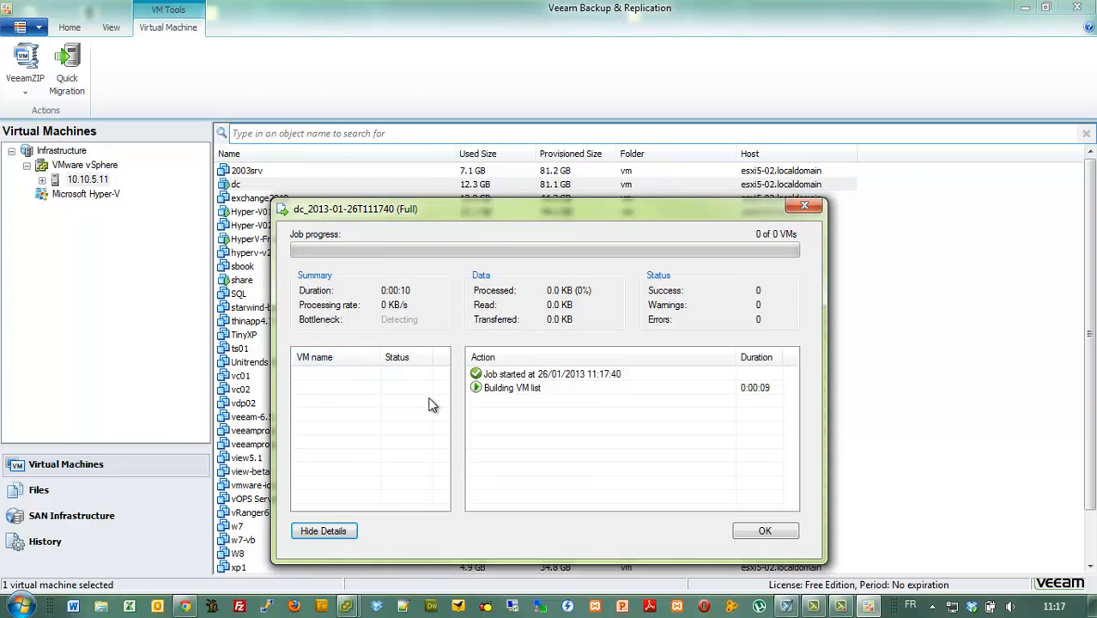
mouse_move(453, 413)
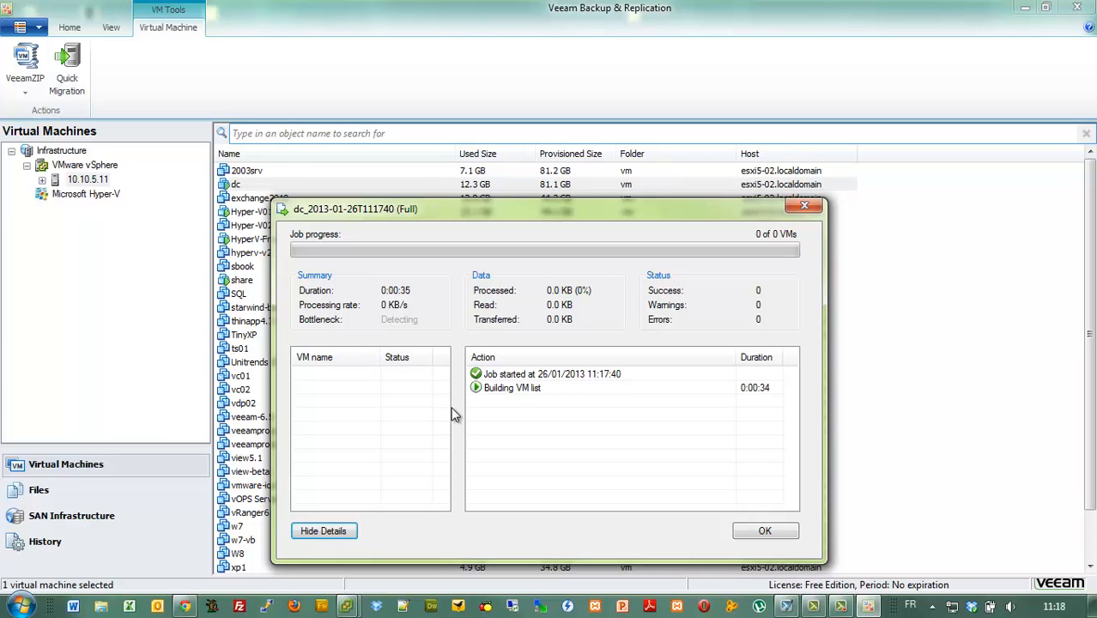
mouse_move(443, 364)
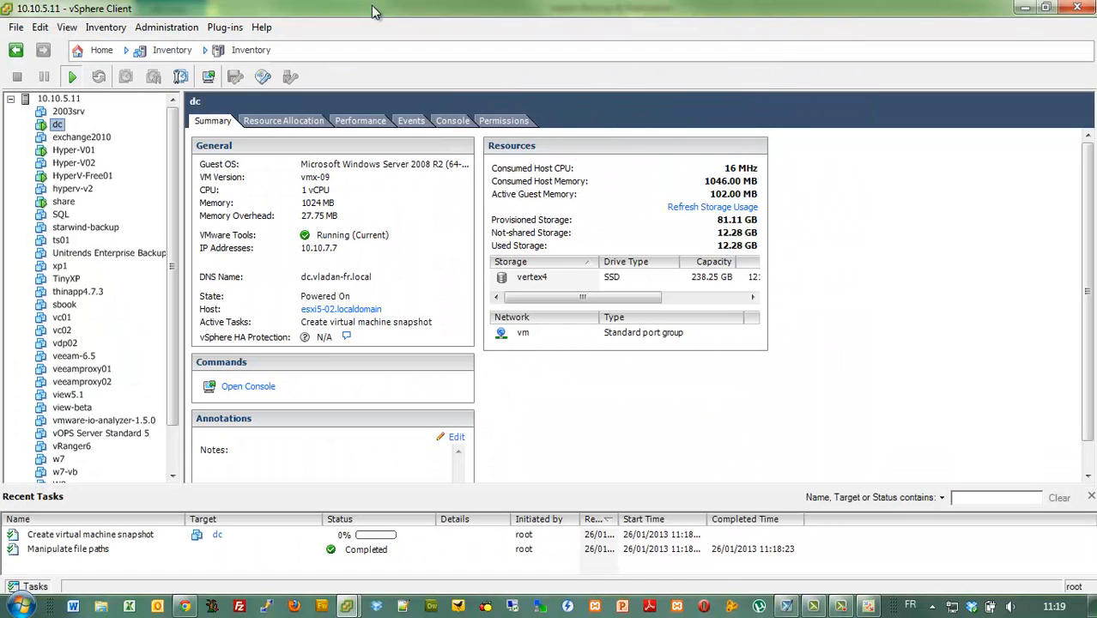
mouse_move(151, 550)
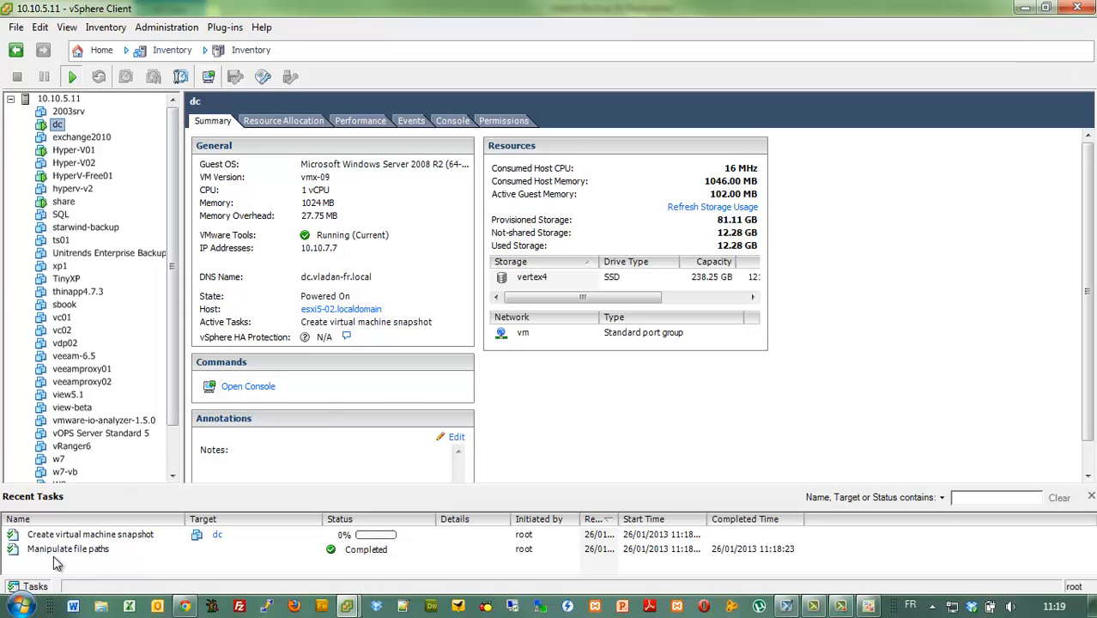
mouse_move(404, 549)
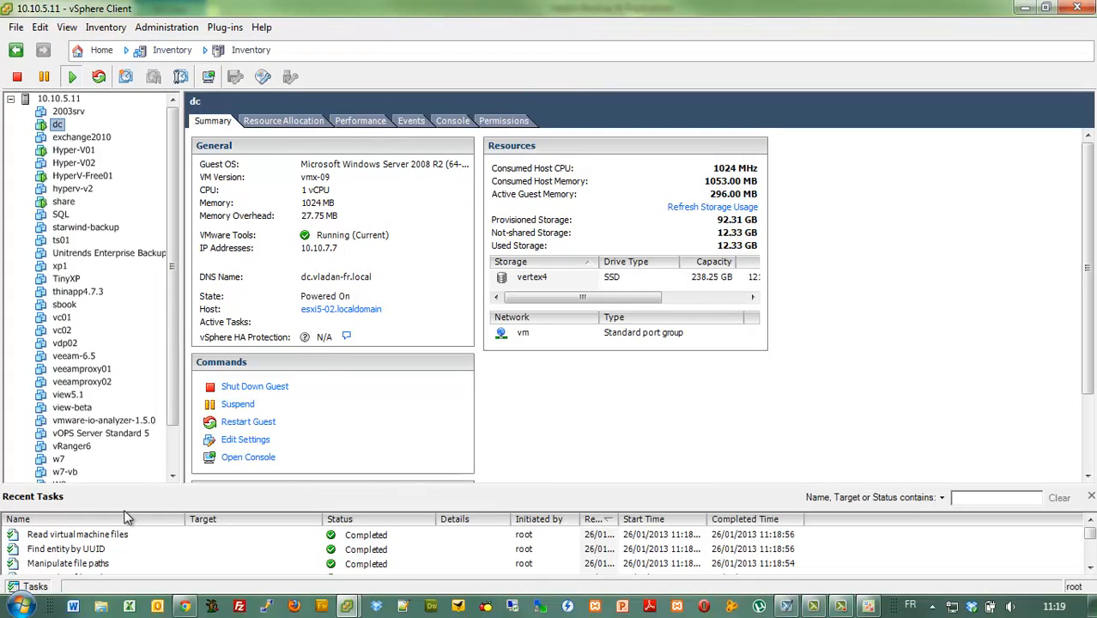
mouse_move(127, 489)
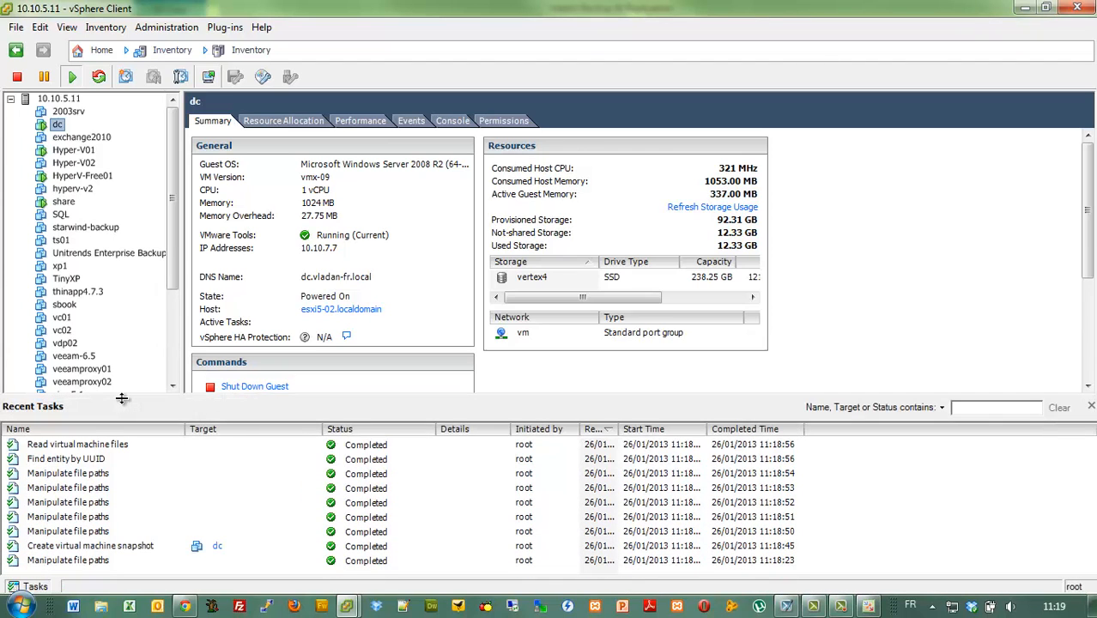
mouse_move(337, 546)
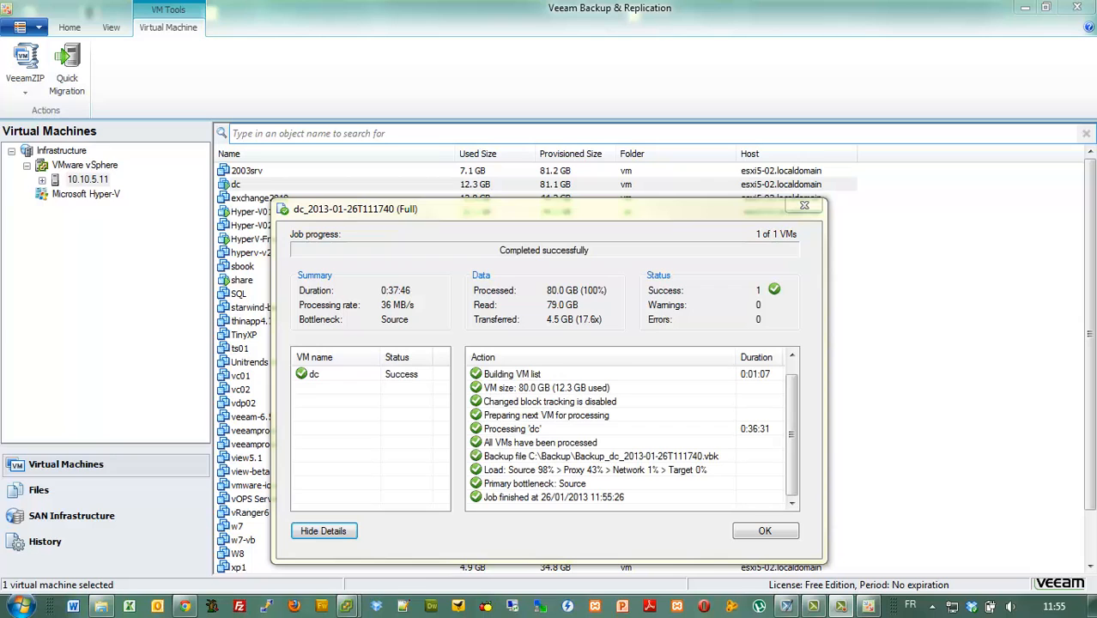
mouse_move(567, 271)
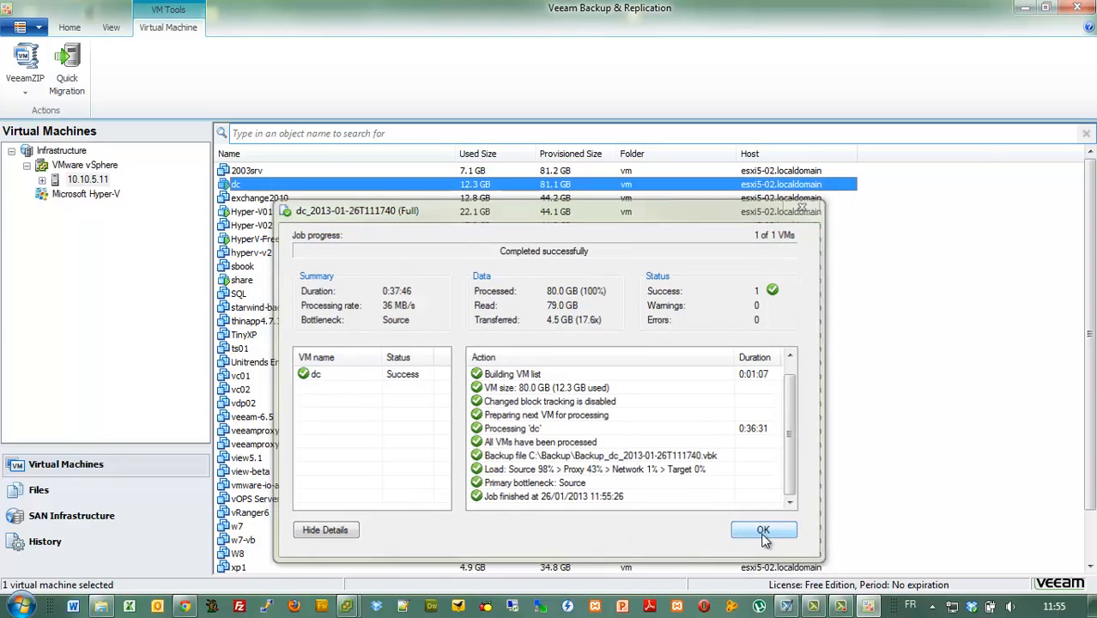
- Dismiss the completed backup job report and select the dc VM in the list
click(764, 529)
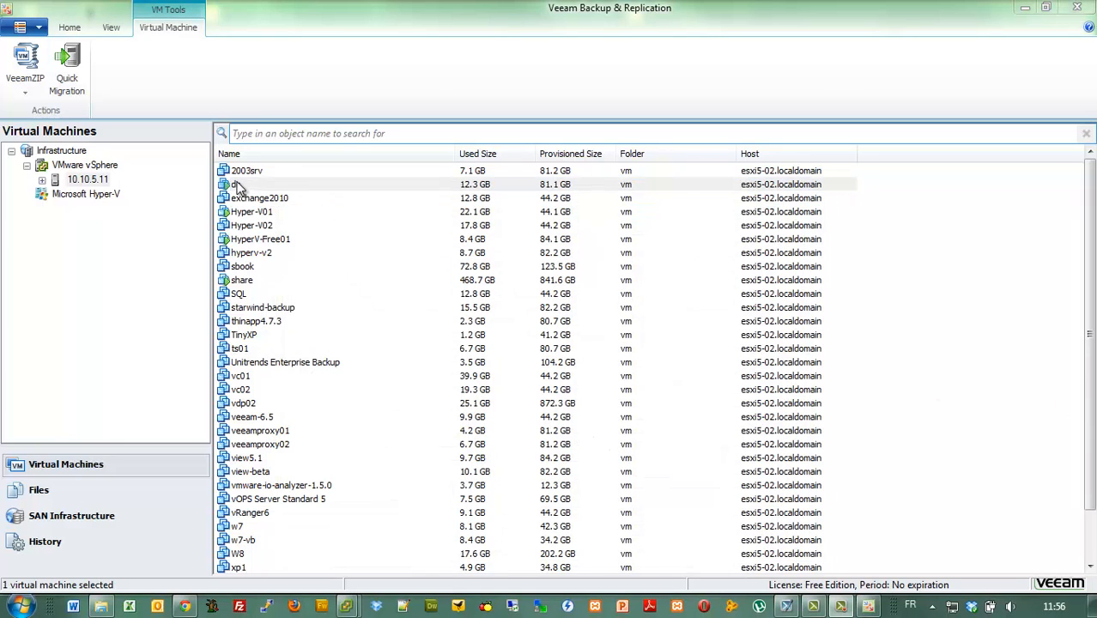
click(258, 184)
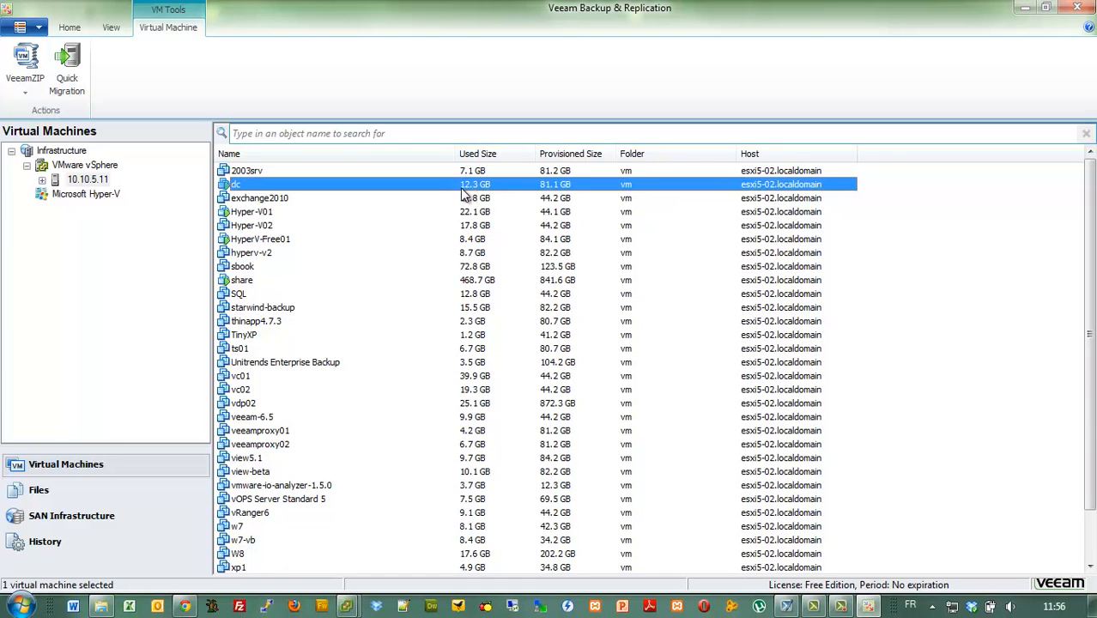
mouse_move(483, 195)
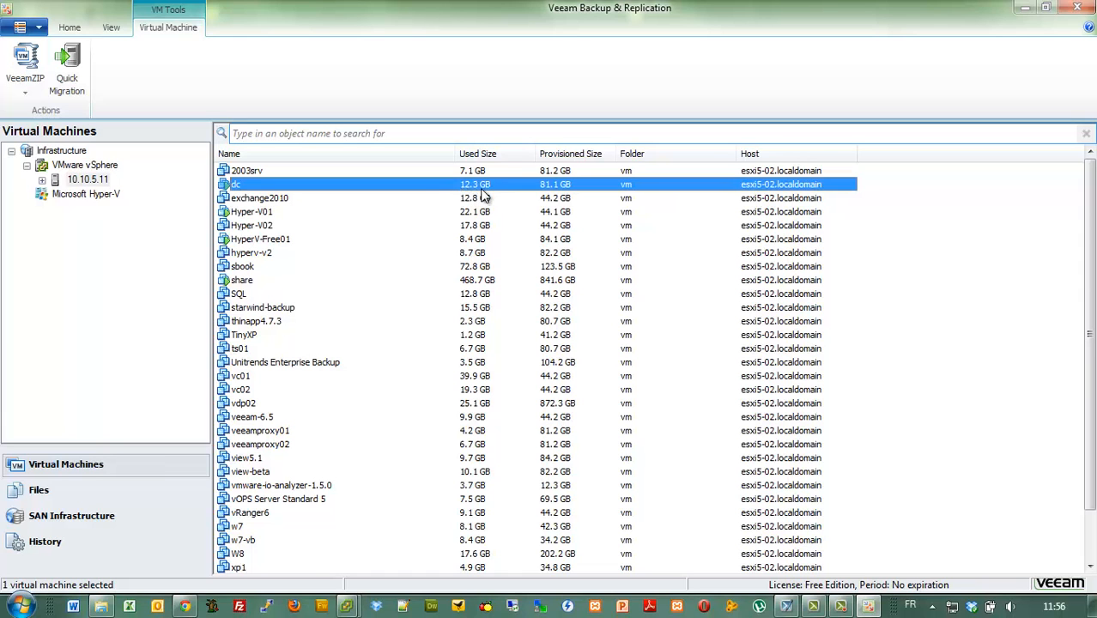
mouse_move(346, 606)
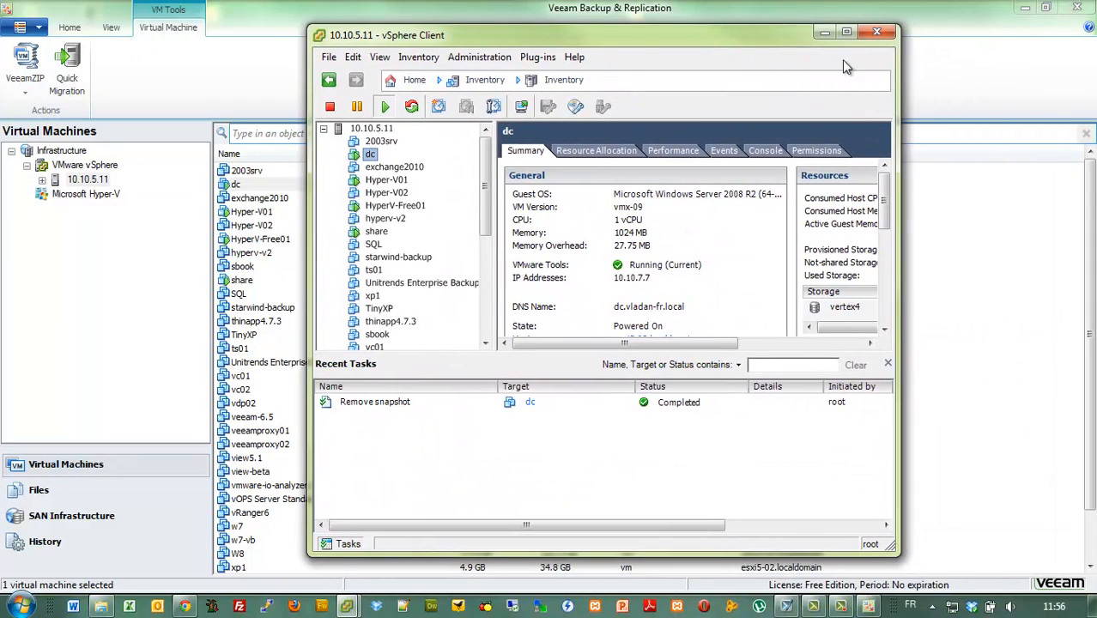
- Maximize vSphere Client and show the Backup_dc_2013-01-26T111740.vbk file in C:\Backup
click(844, 31)
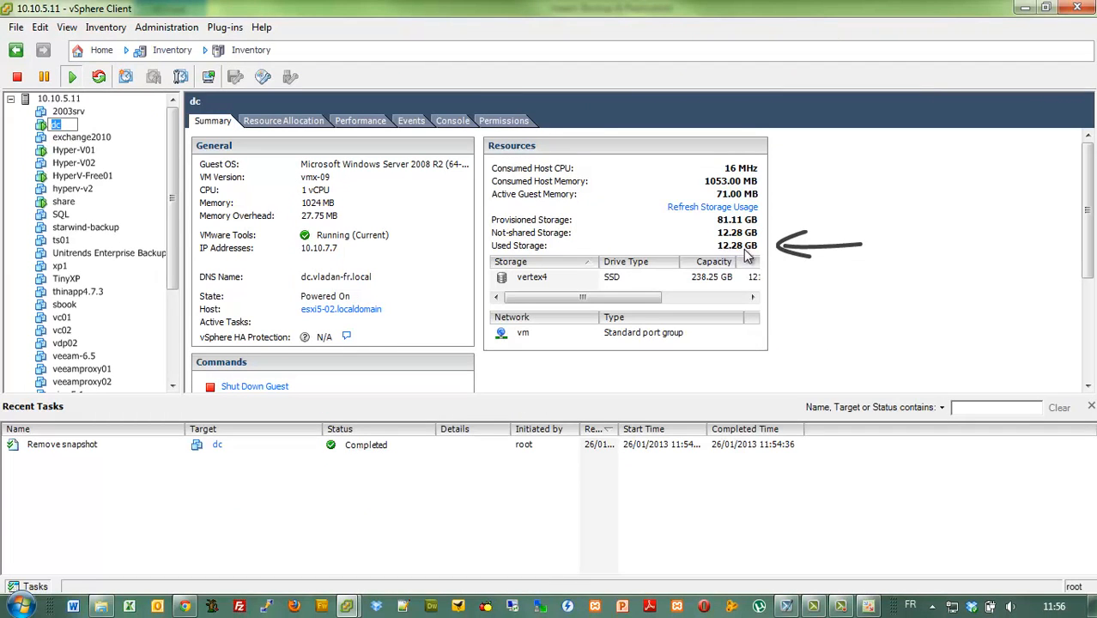
mouse_move(982, 72)
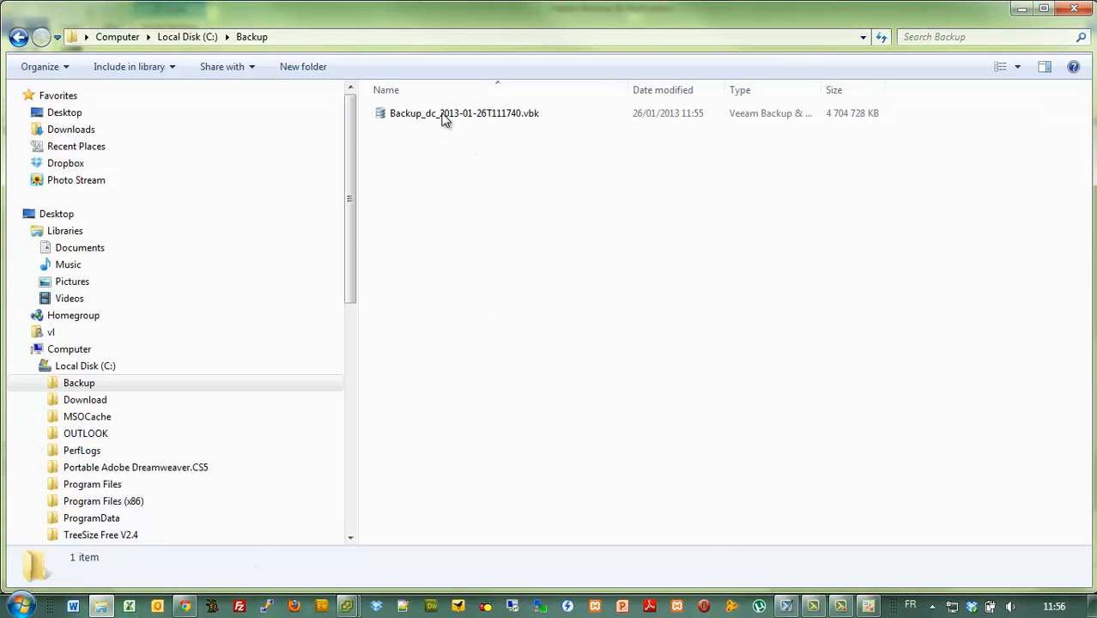
click(464, 113)
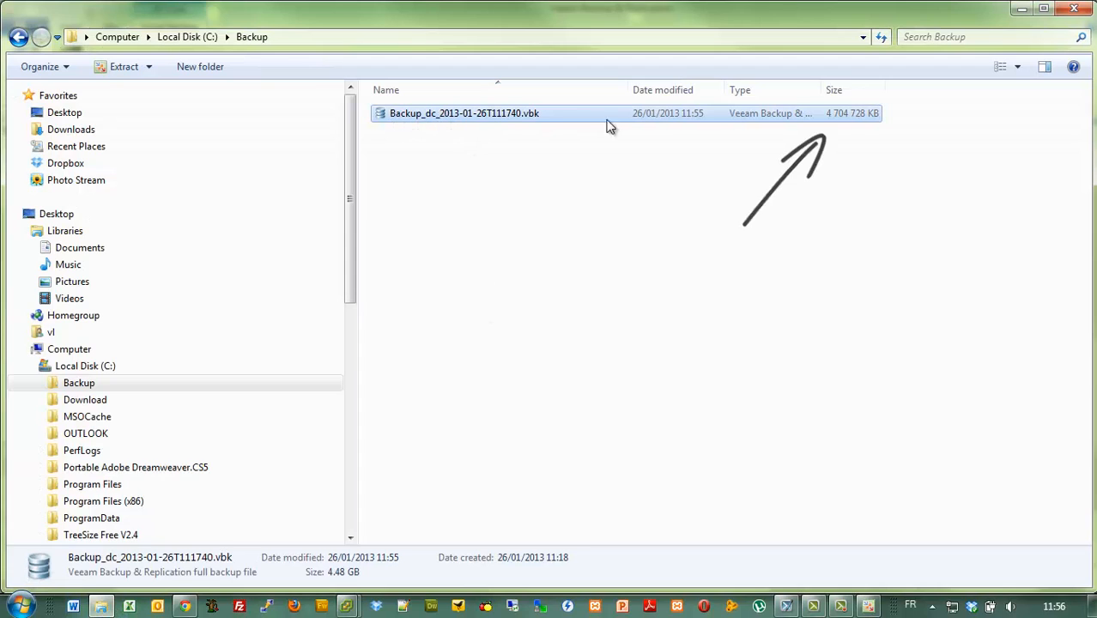